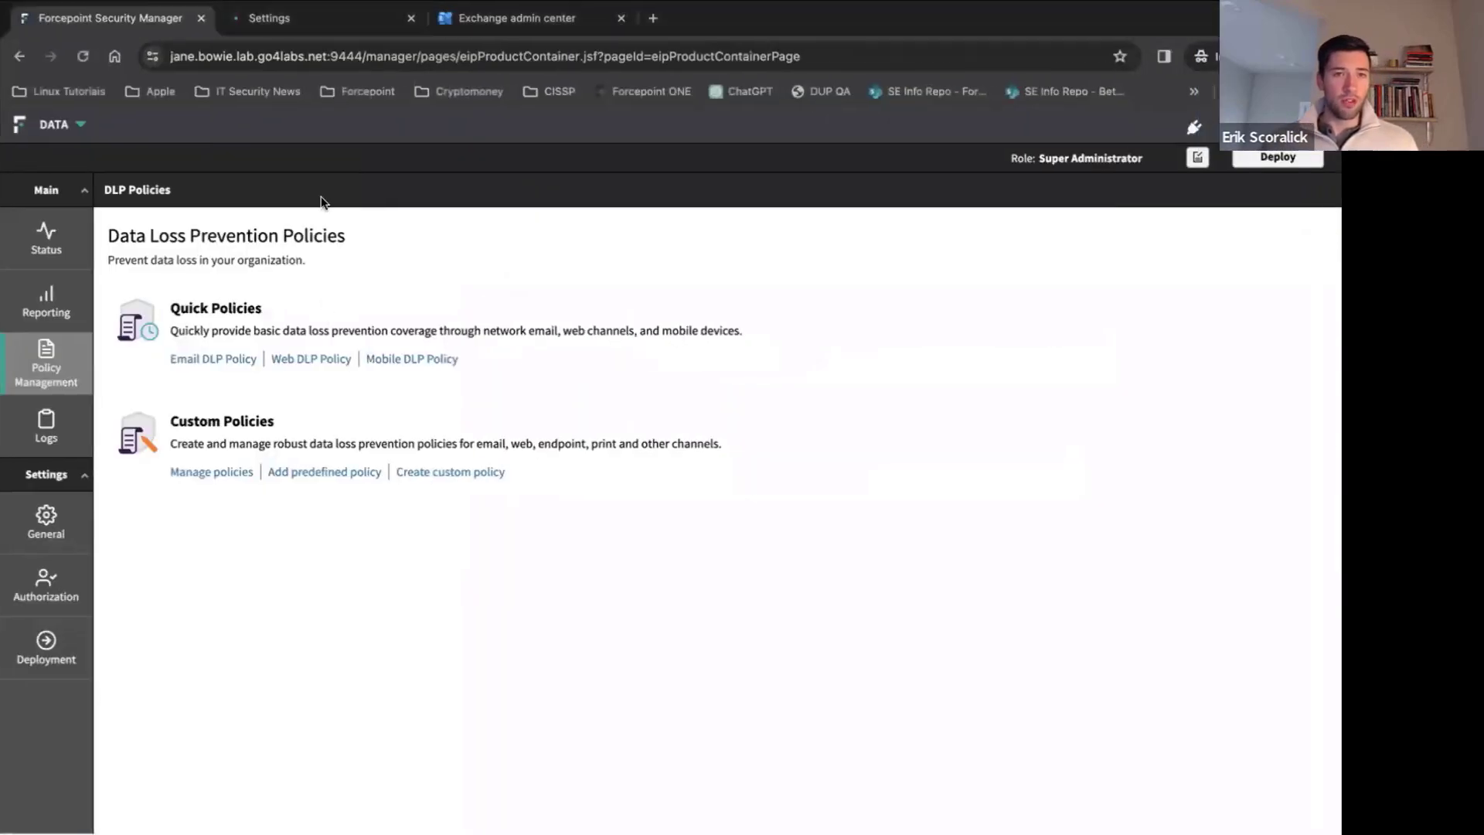
Step: Review the Email MTA Configuration page end to end, then head to the Exchange mail flow rules
click(267, 17)
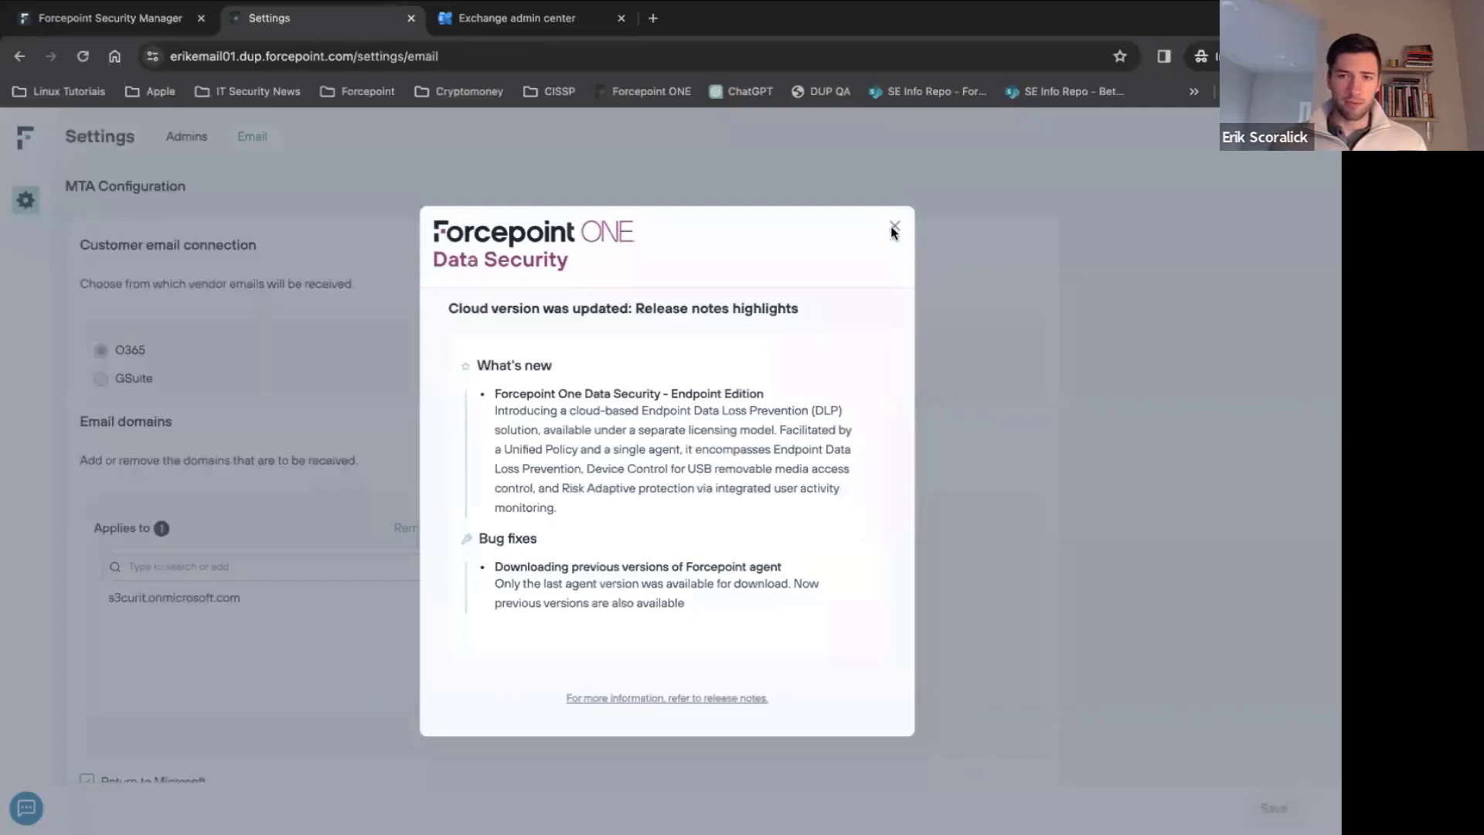
click(892, 230)
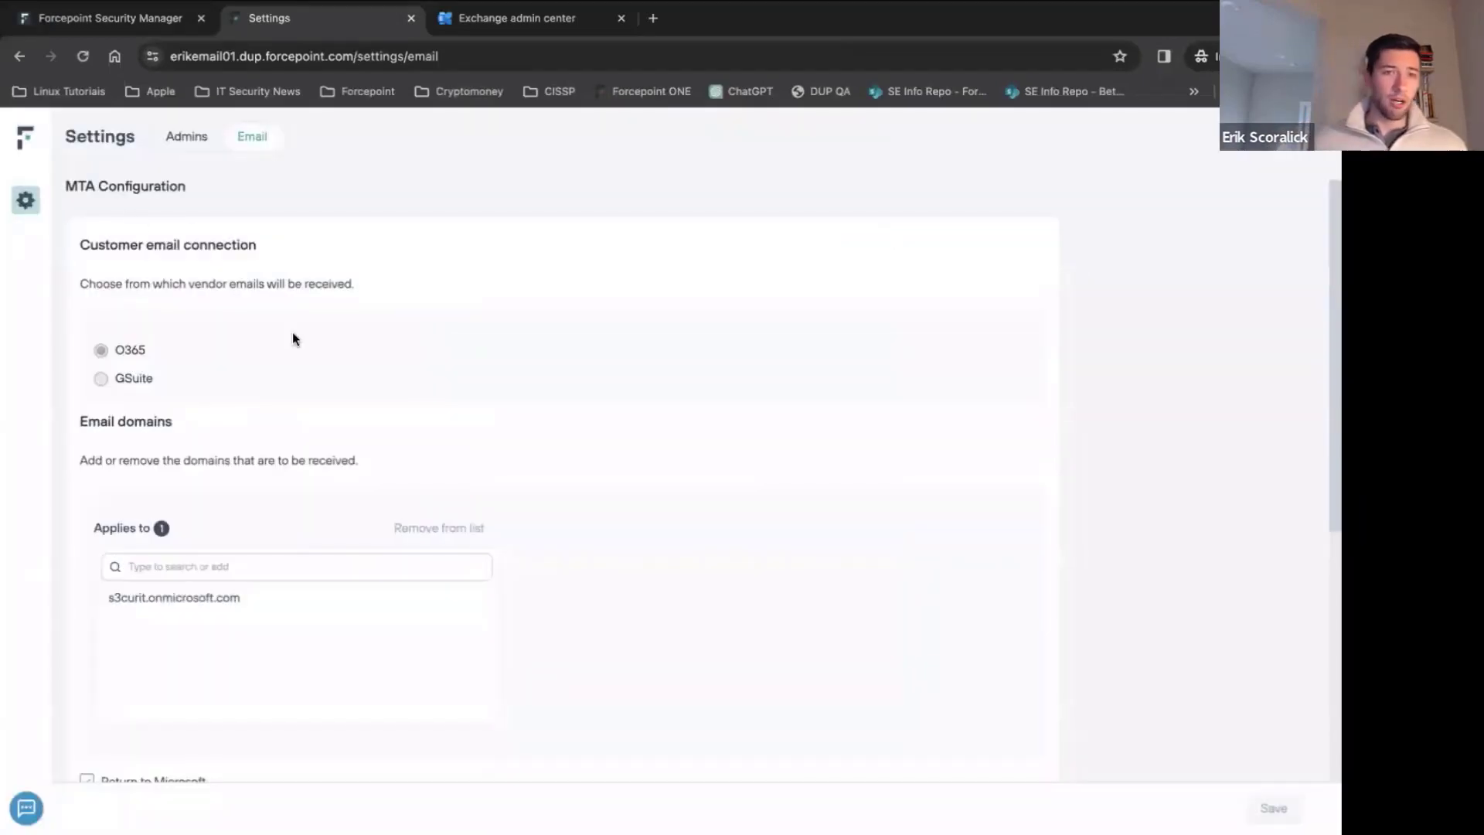
scroll(down, 3)
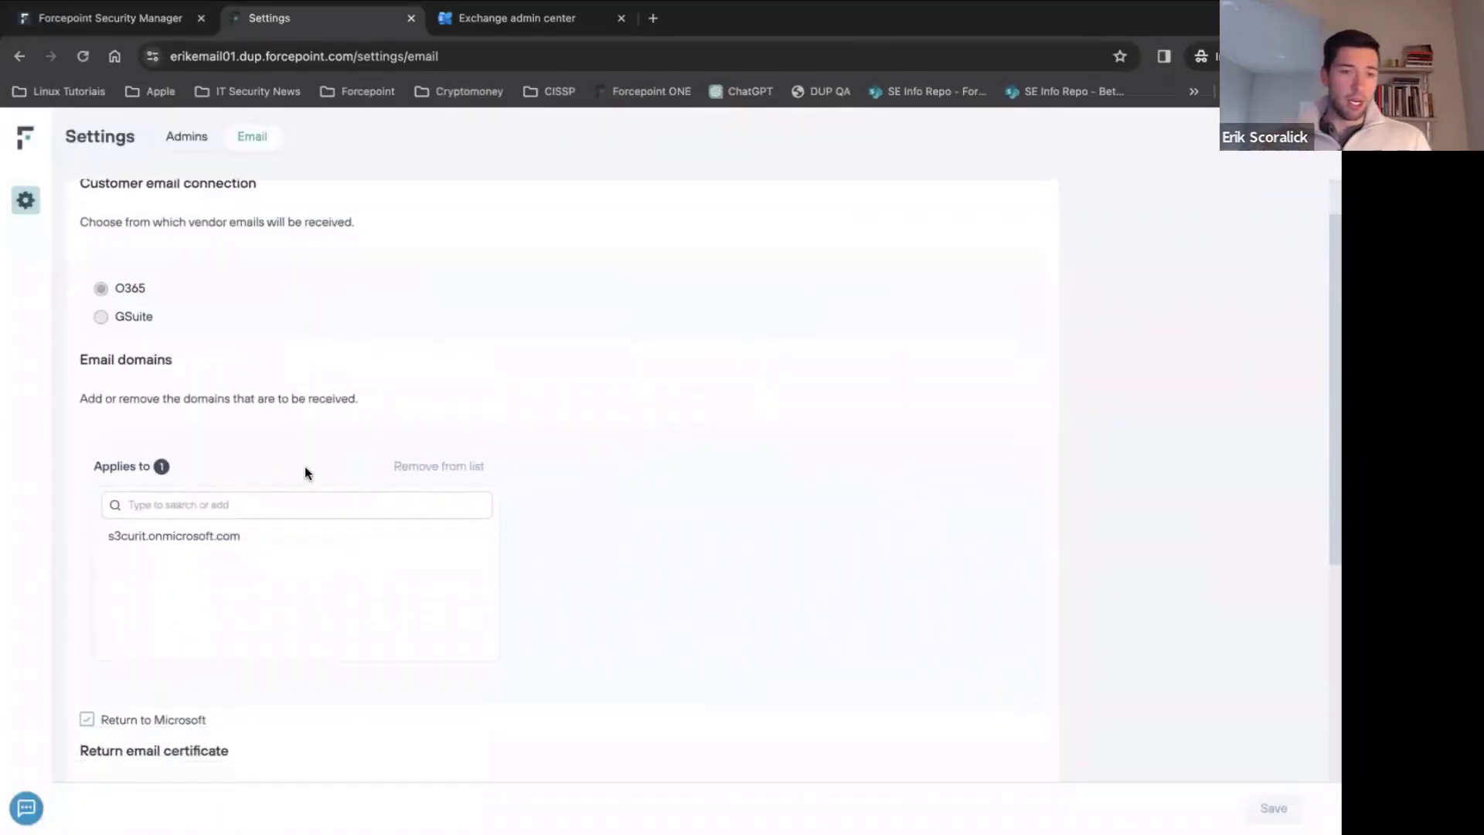
scroll(down, 3)
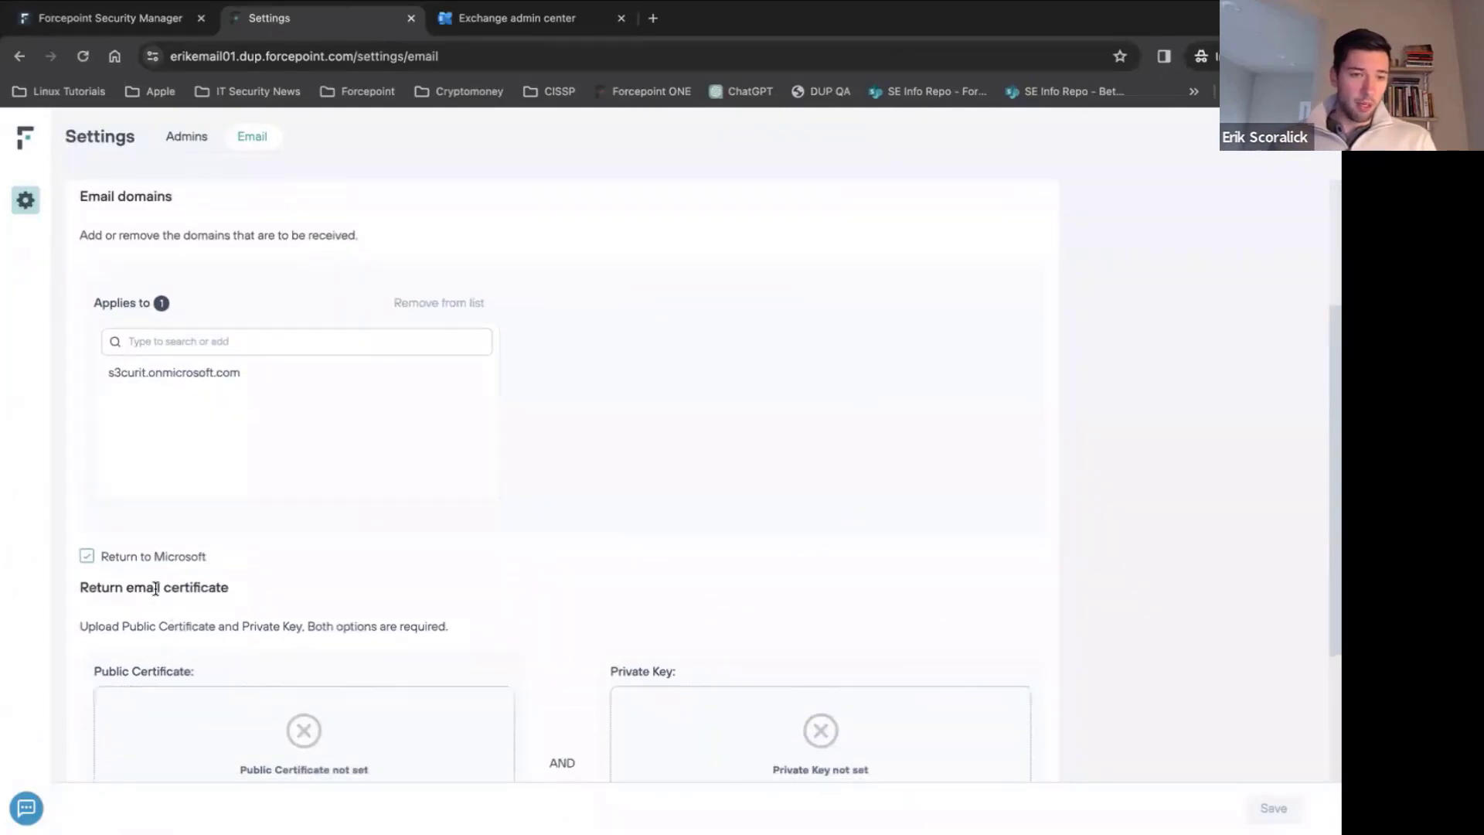
scroll(down, 3)
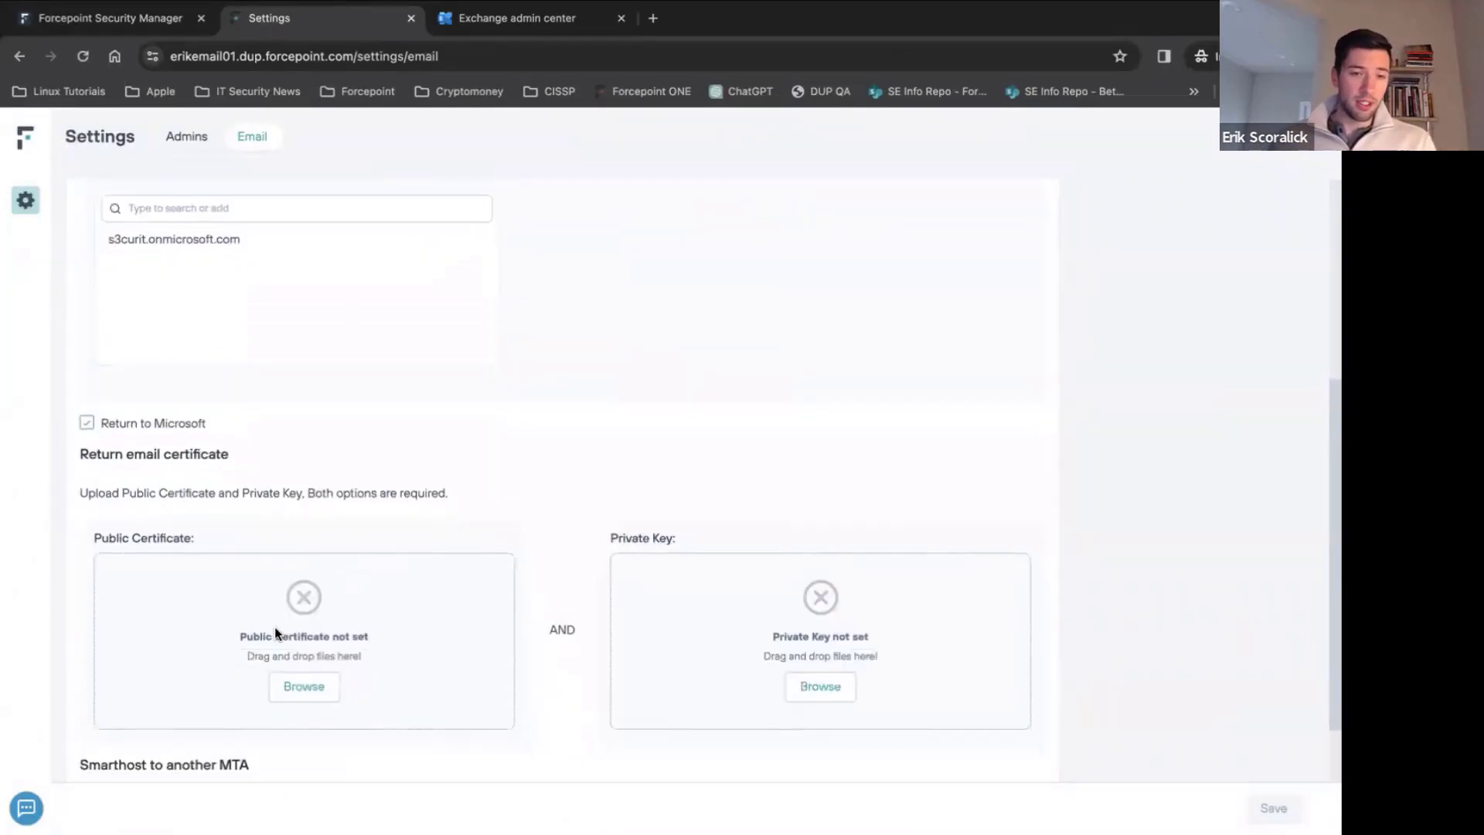
mouse_move(339, 593)
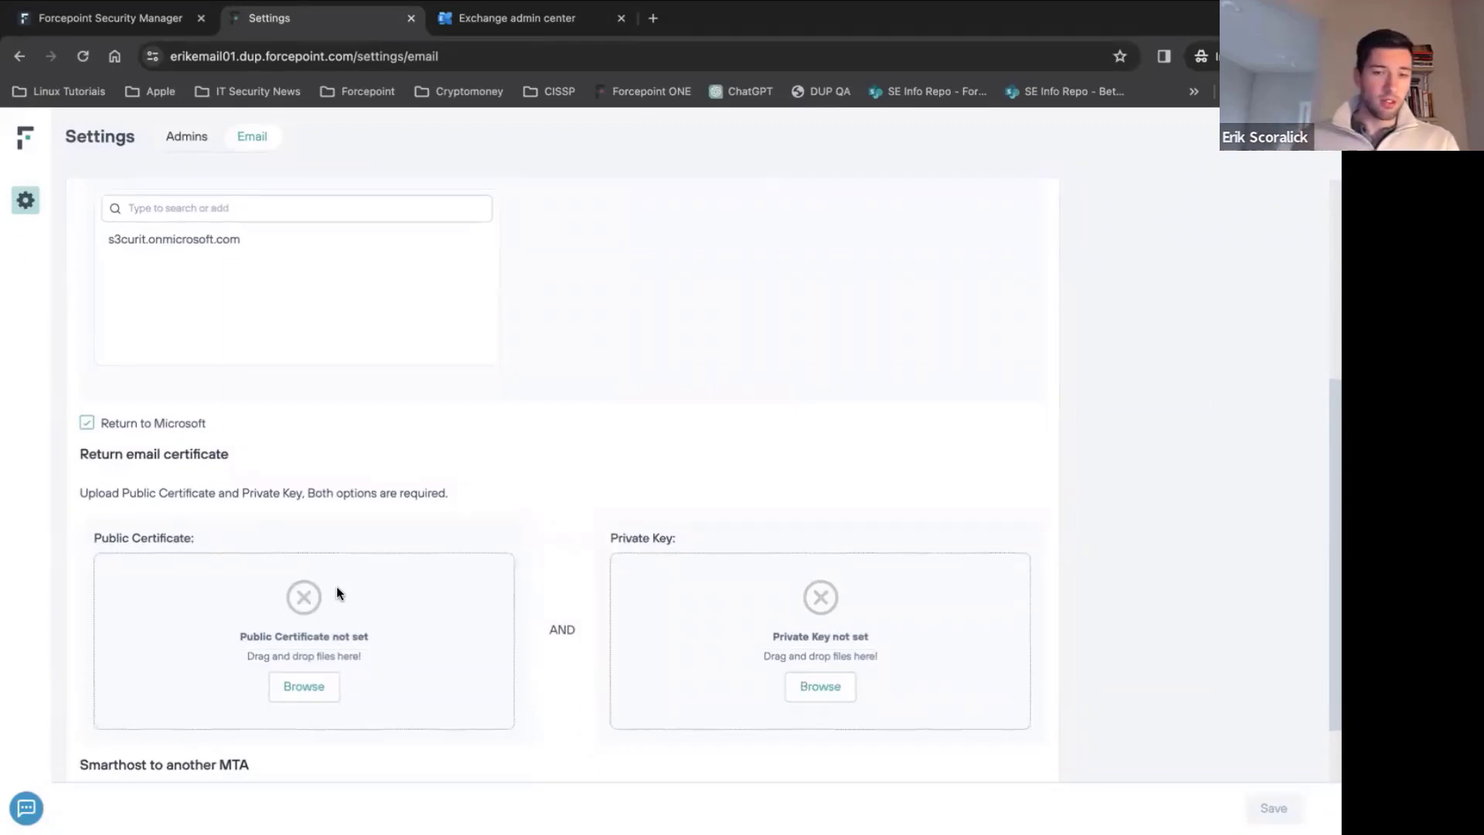
scroll(down, 3)
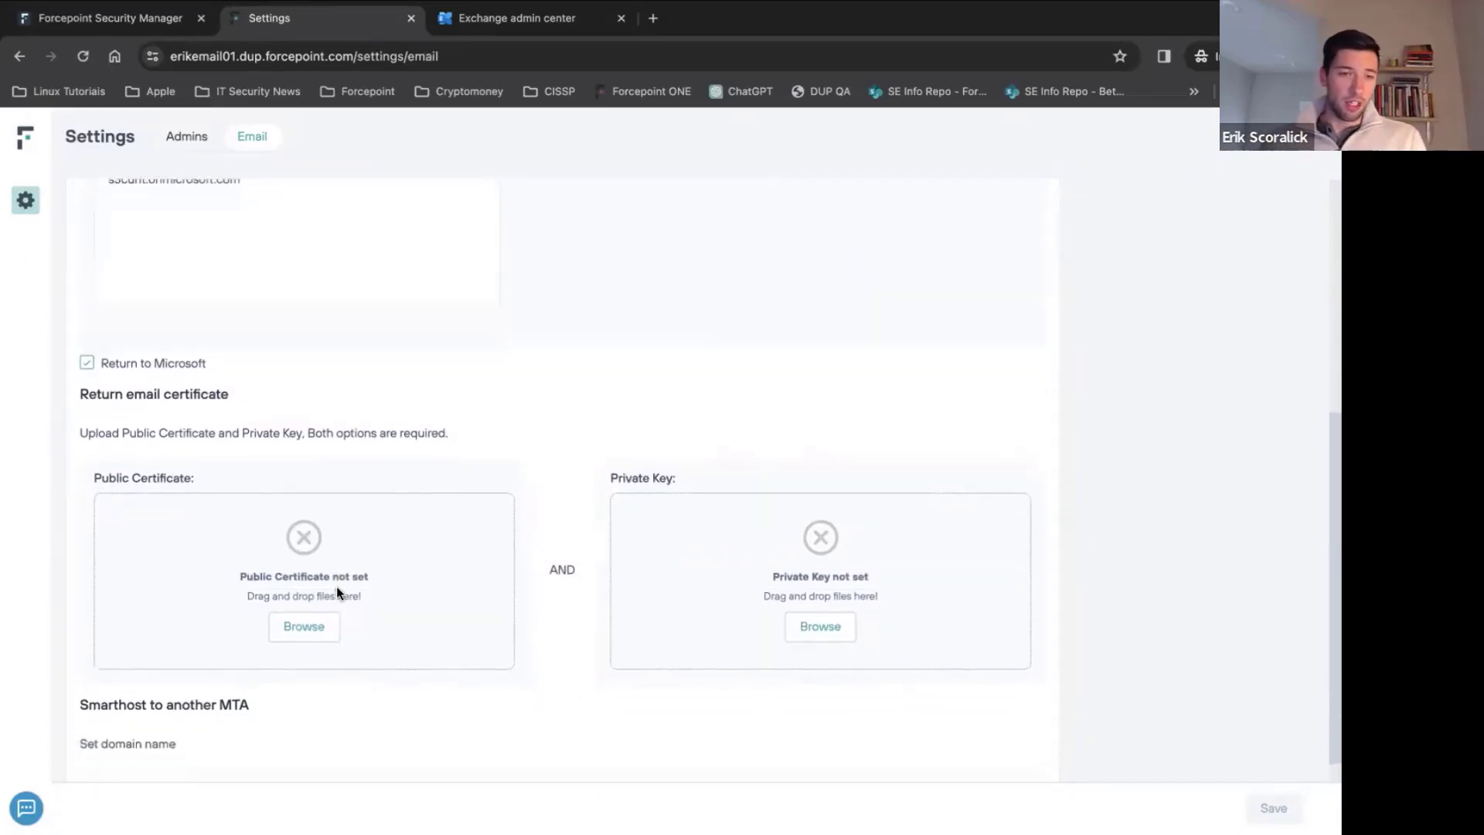
scroll(down, 3)
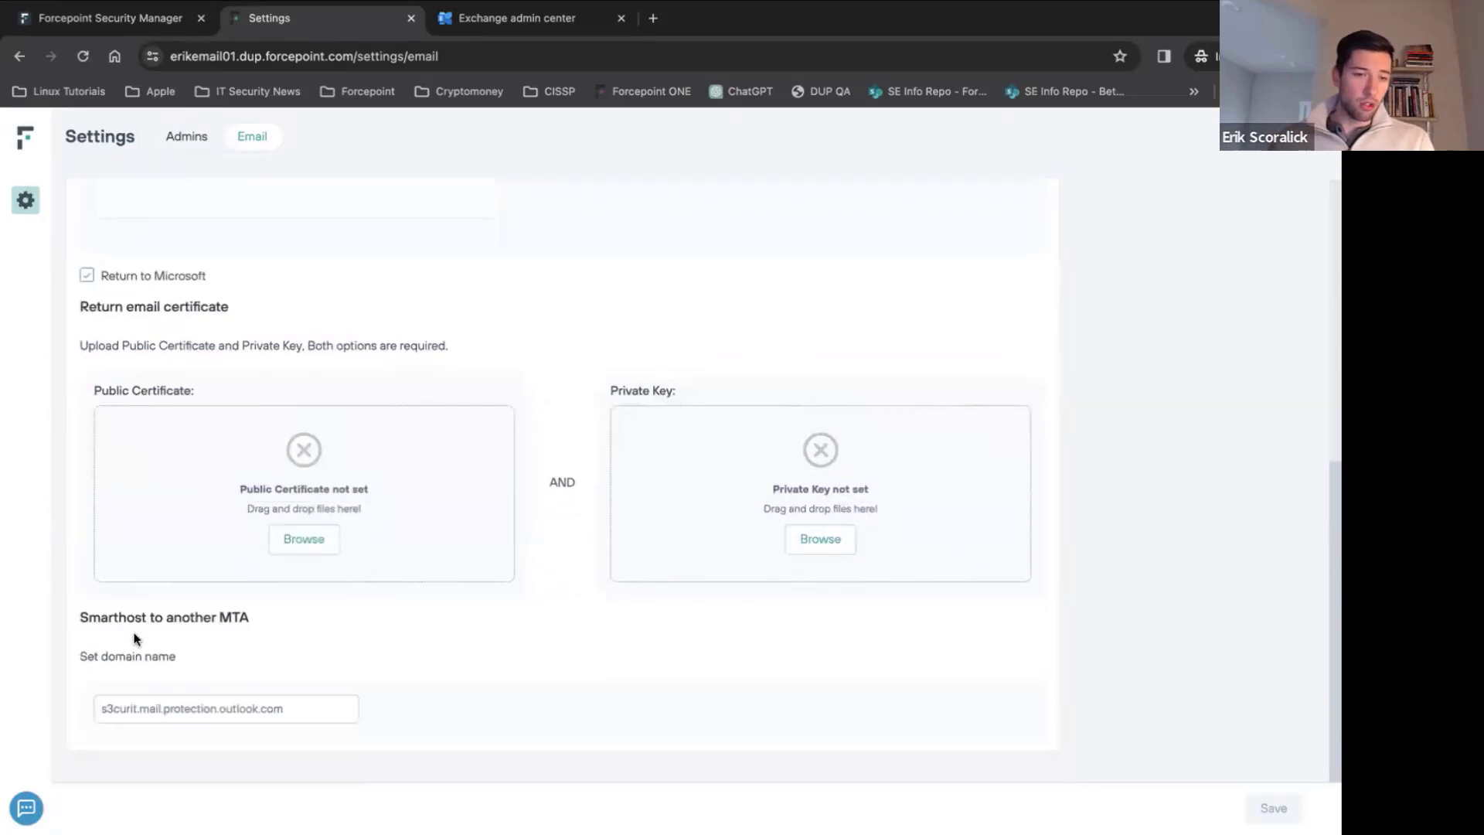
mouse_move(174, 623)
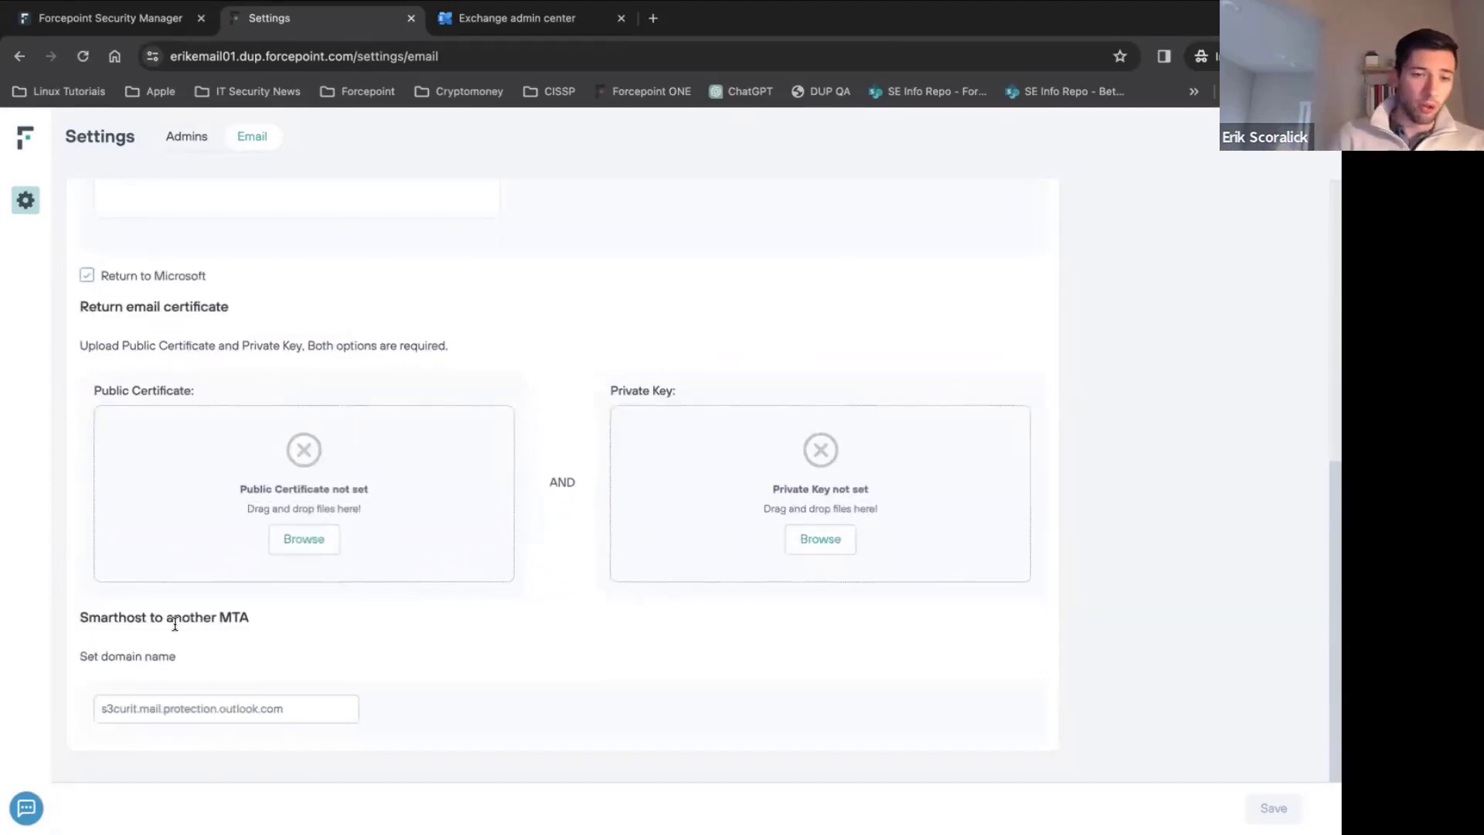
mouse_move(172, 581)
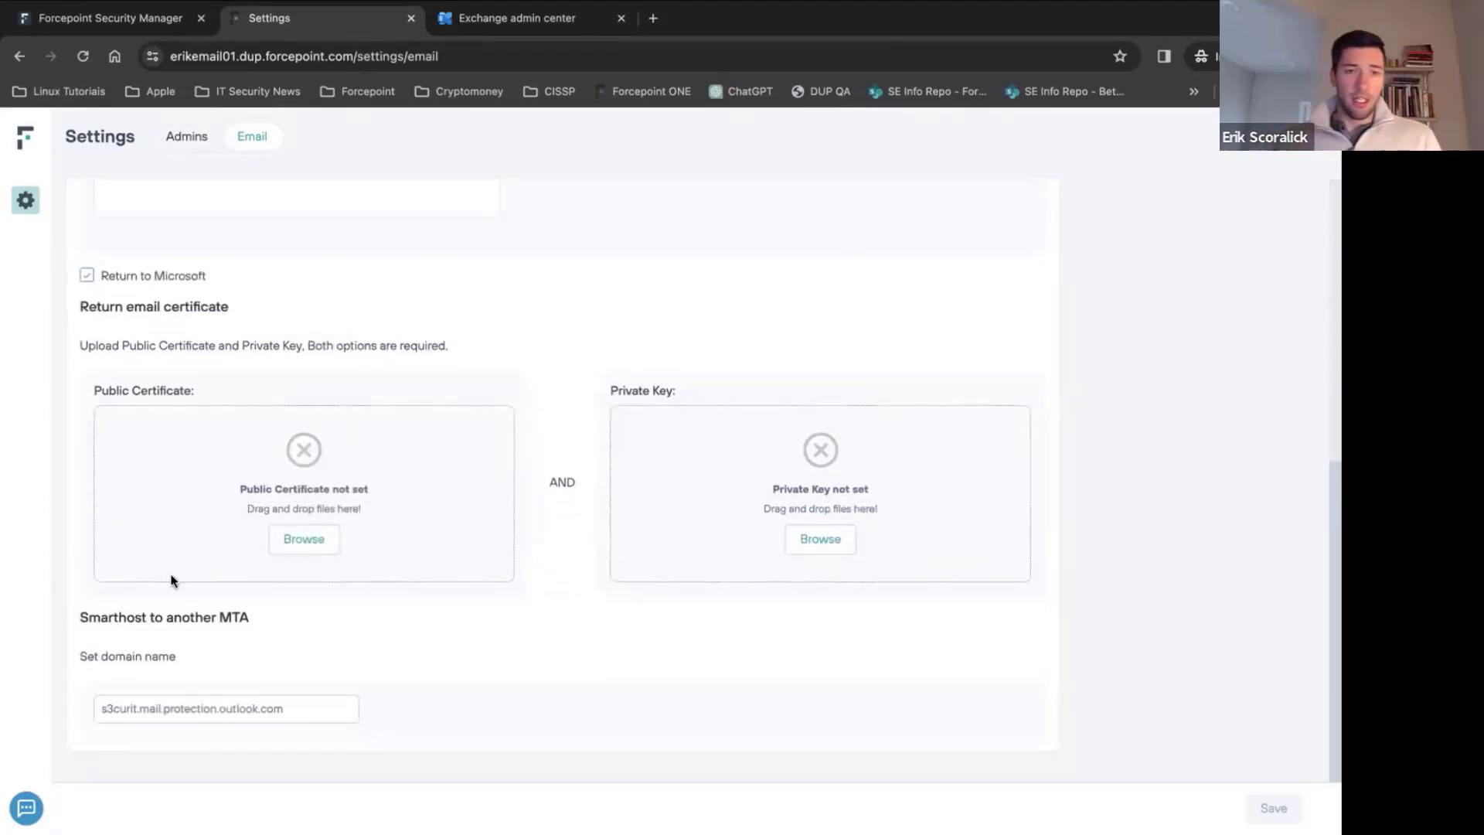
mouse_move(201, 464)
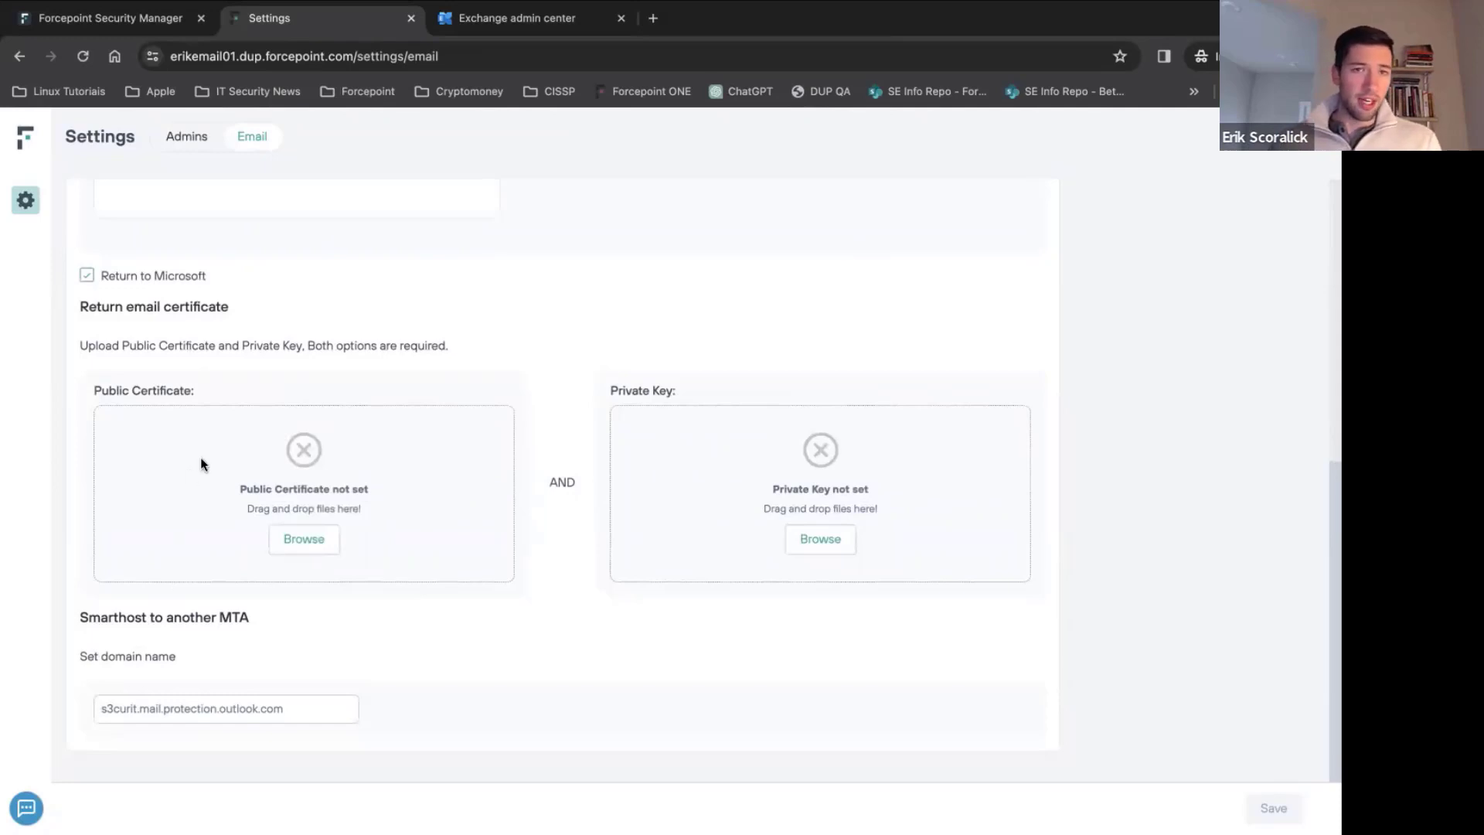
scroll(up, 3)
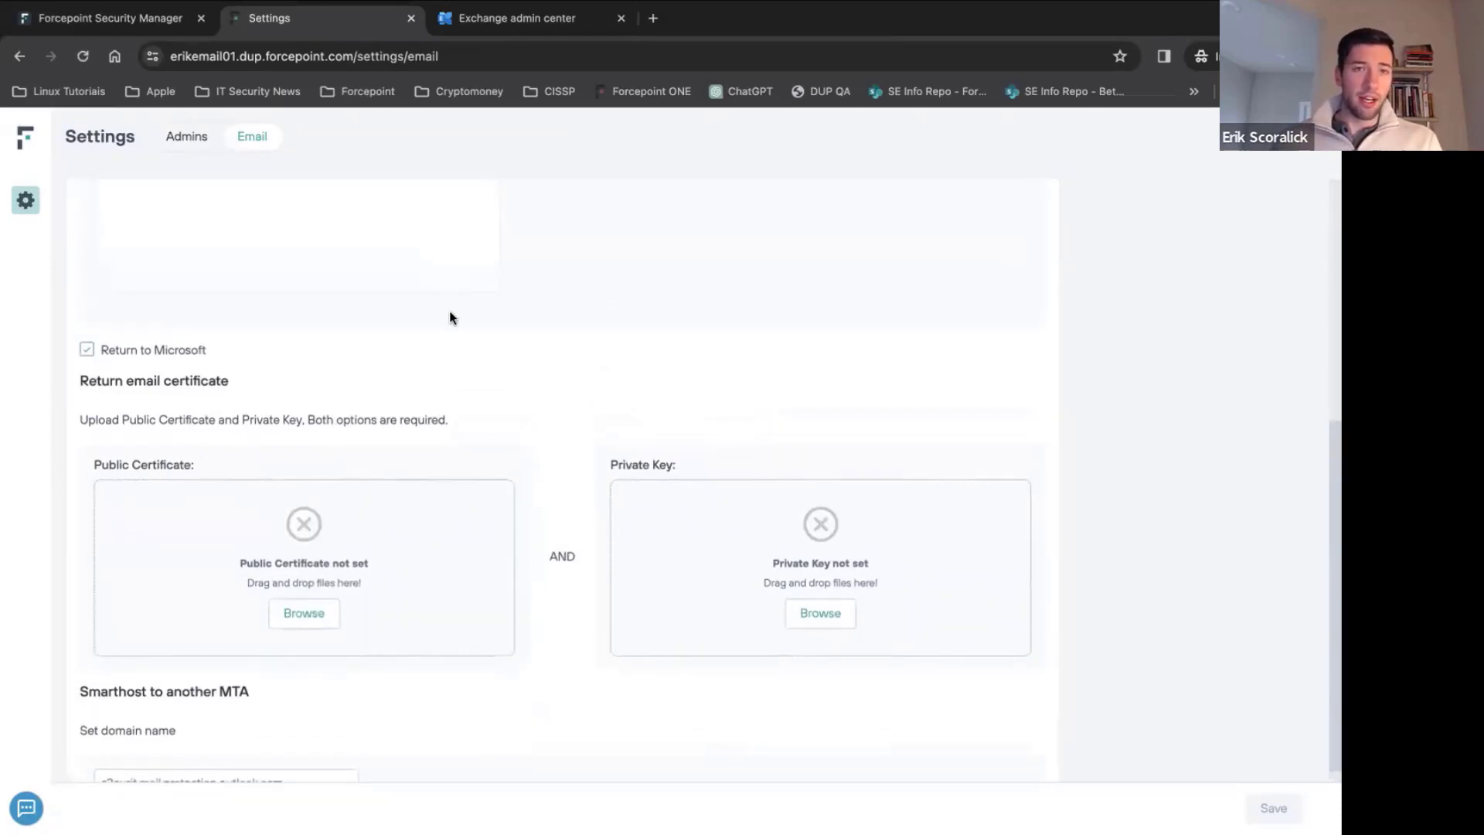
click(517, 17)
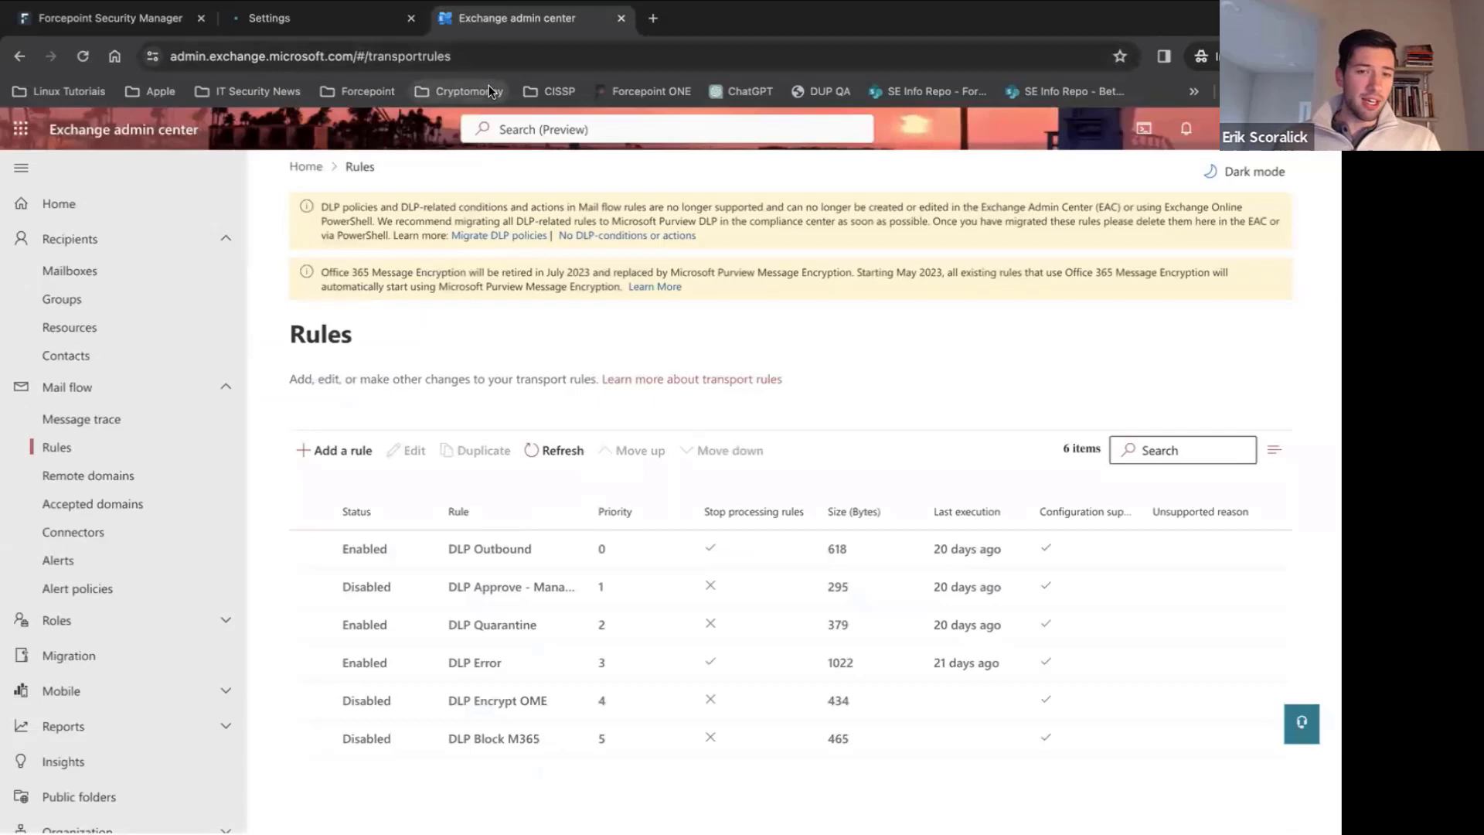
mouse_move(464, 91)
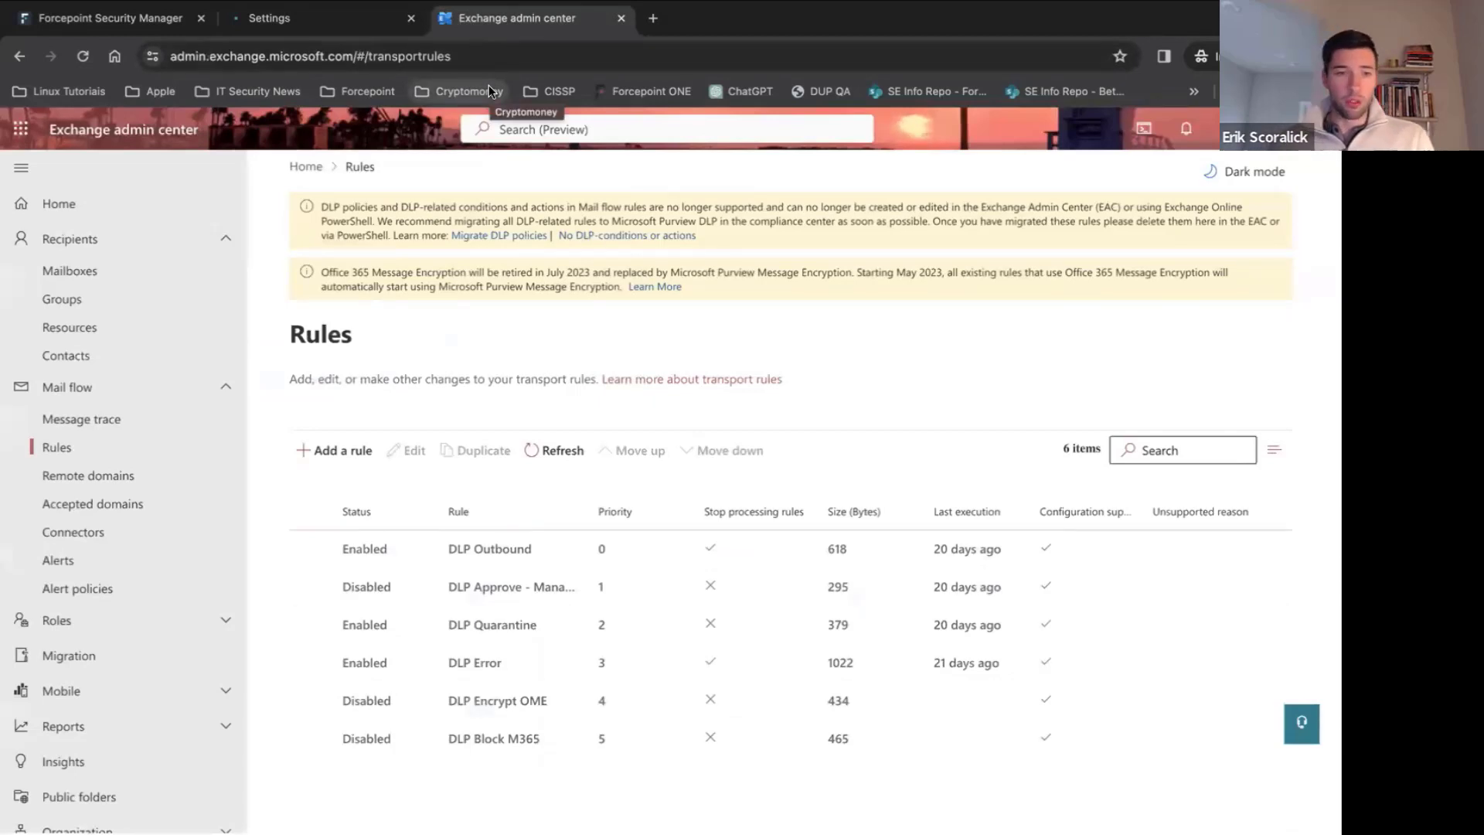
click(72, 531)
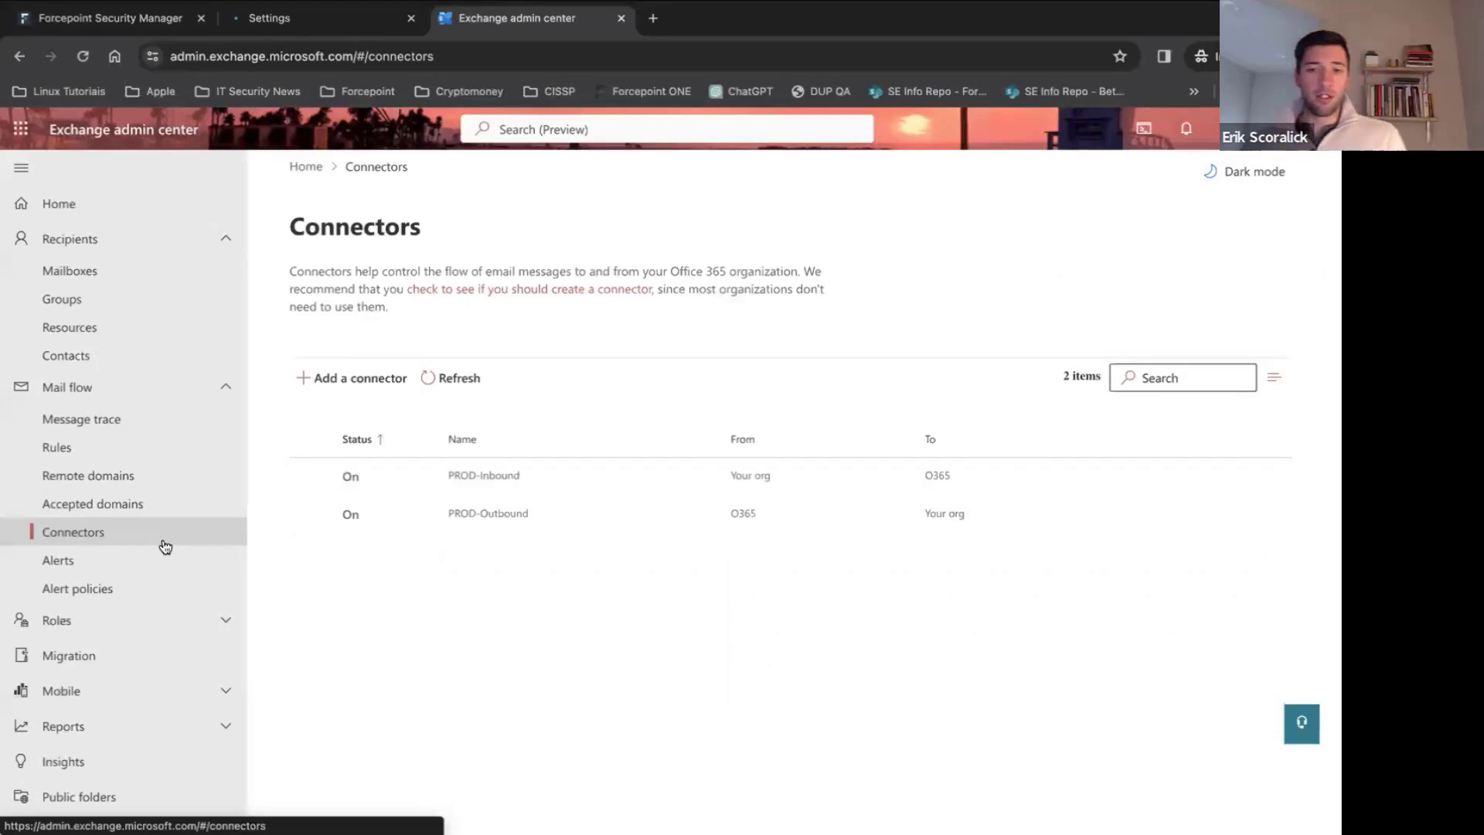
click(55, 447)
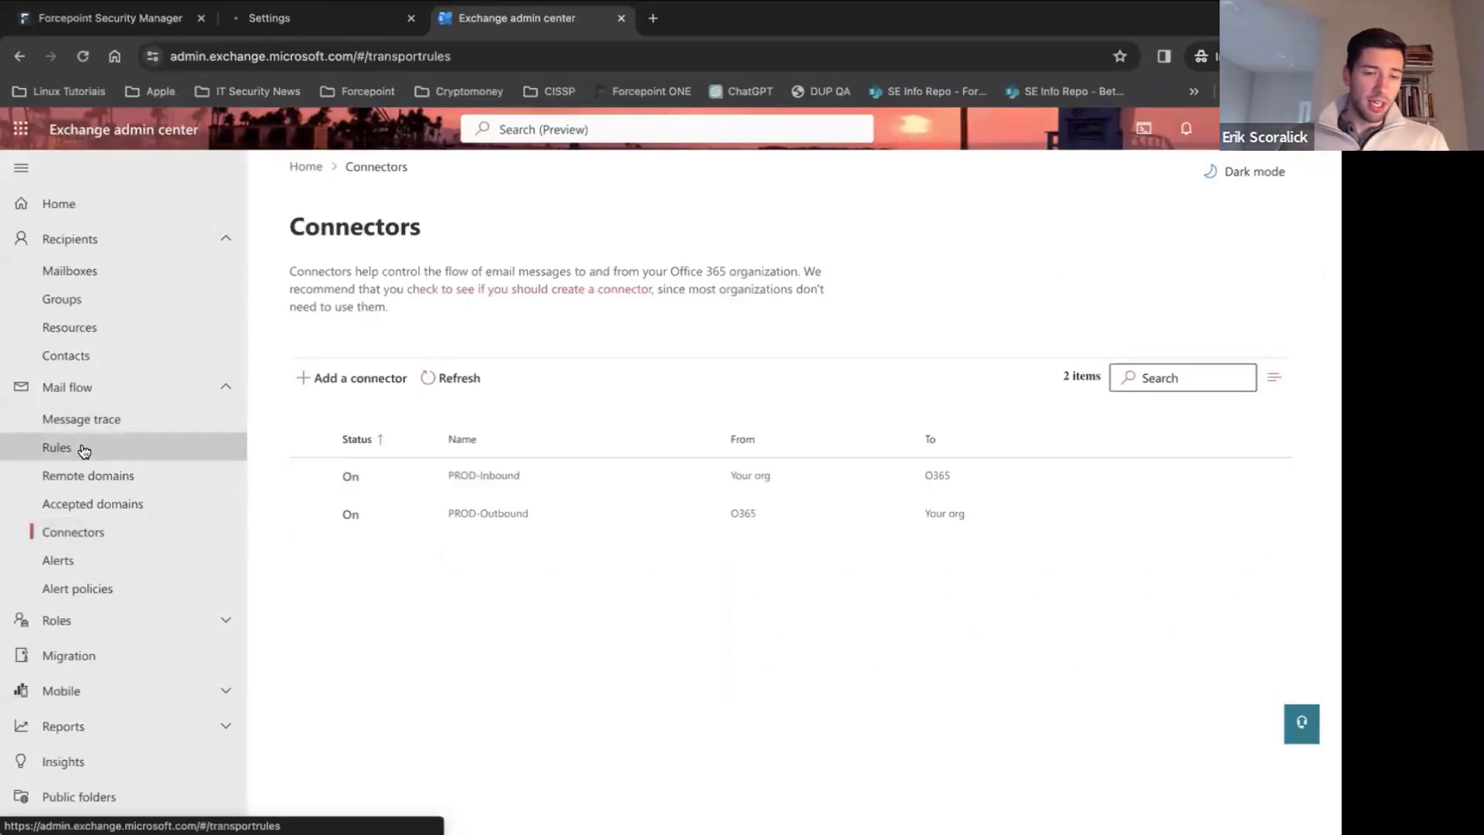
click(56, 447)
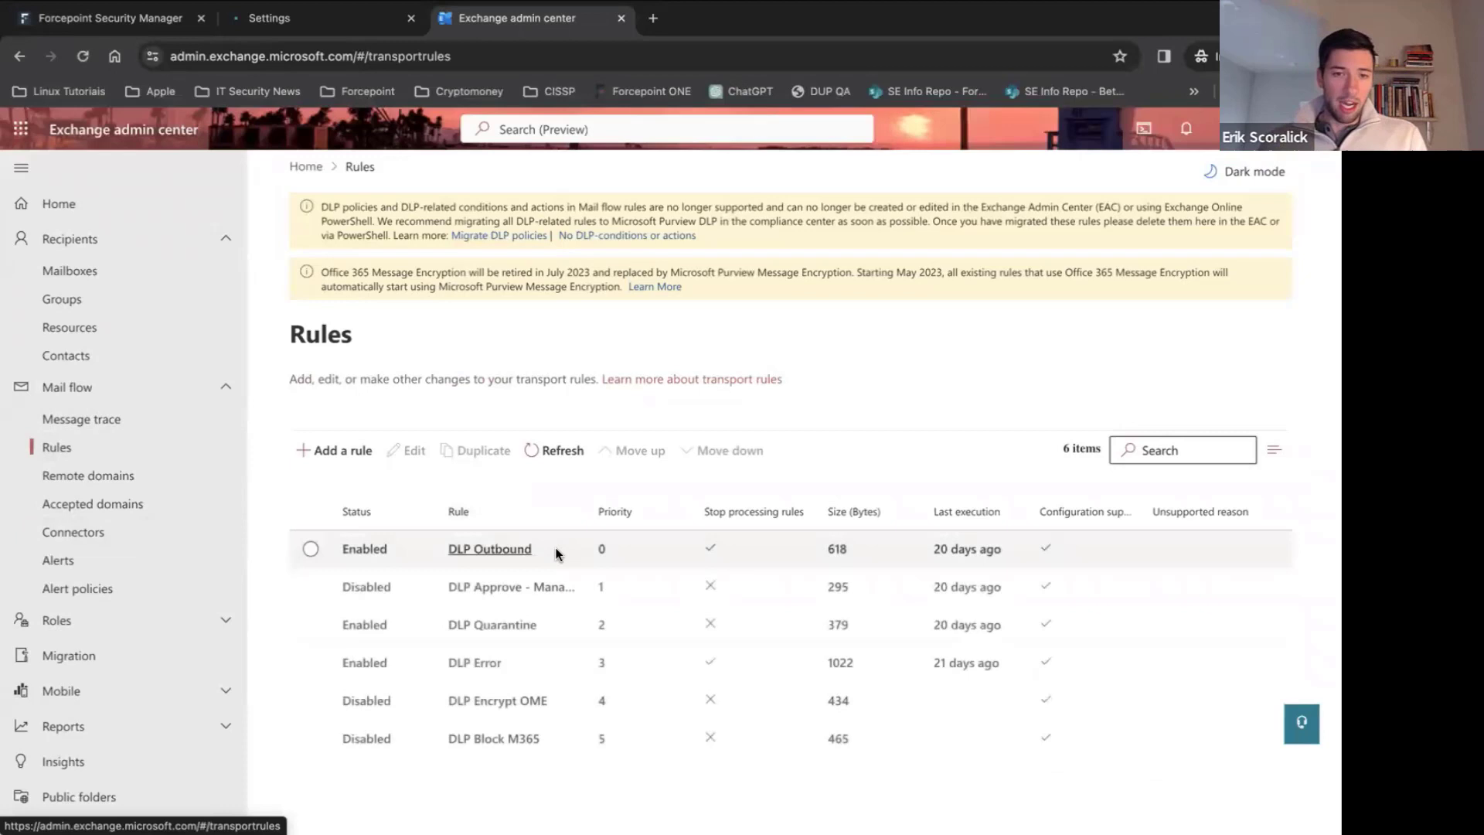
click(490, 549)
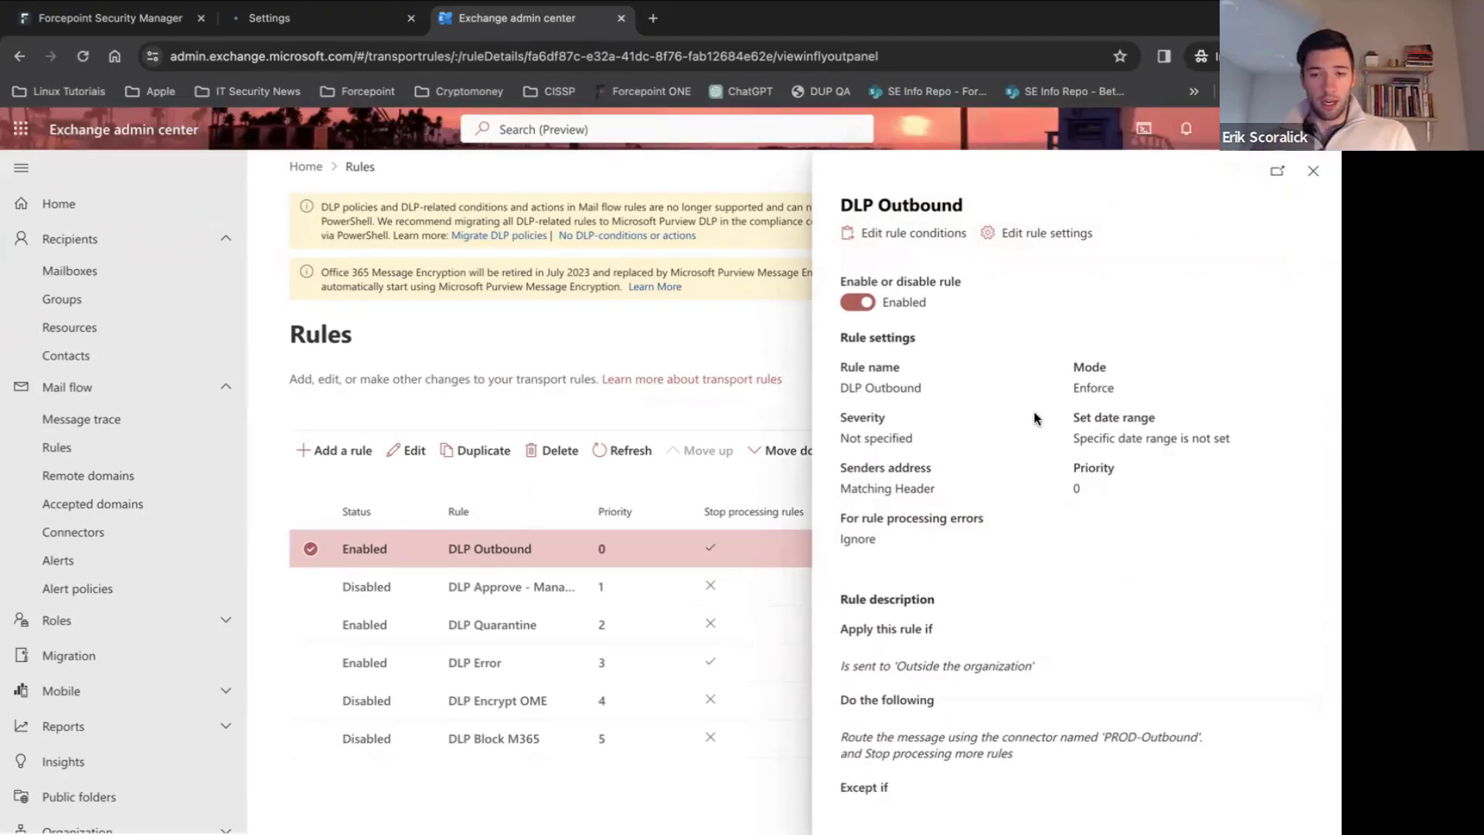
Step: Read through the DLP Outbound rule details and go back to Forcepoint Security Manager
scroll(down, 3)
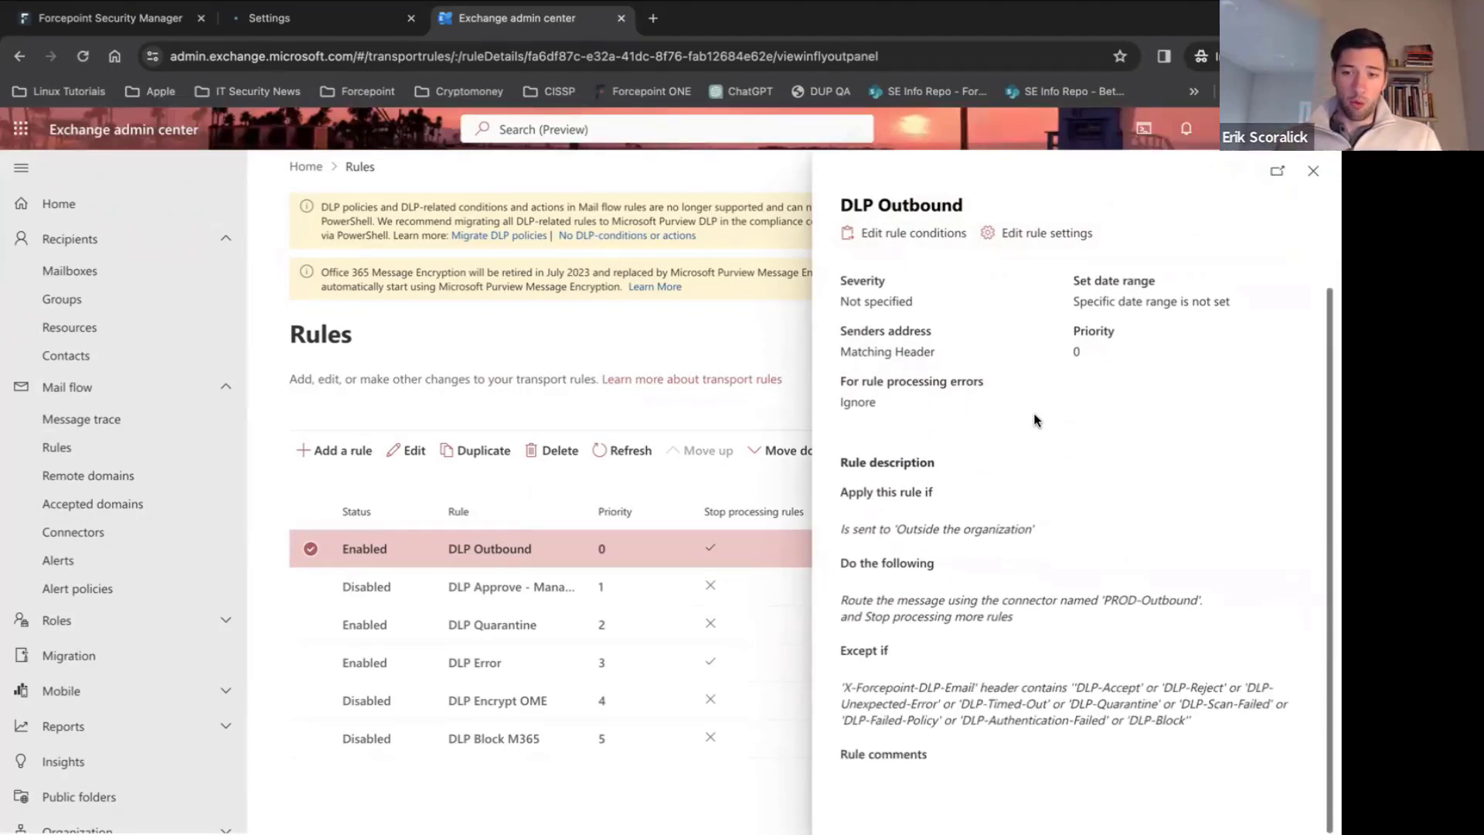
mouse_move(1039, 433)
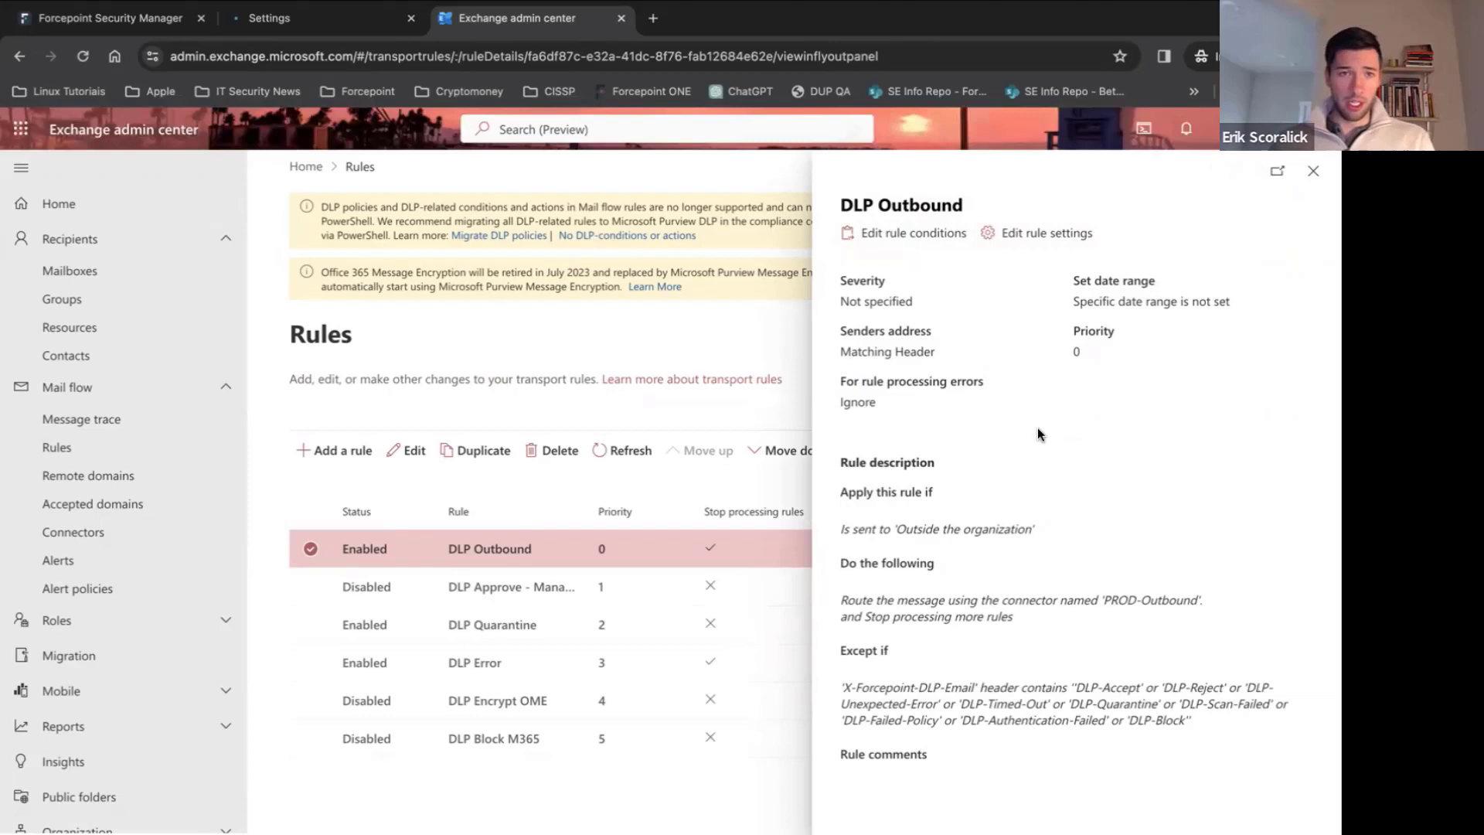
mouse_move(365, 148)
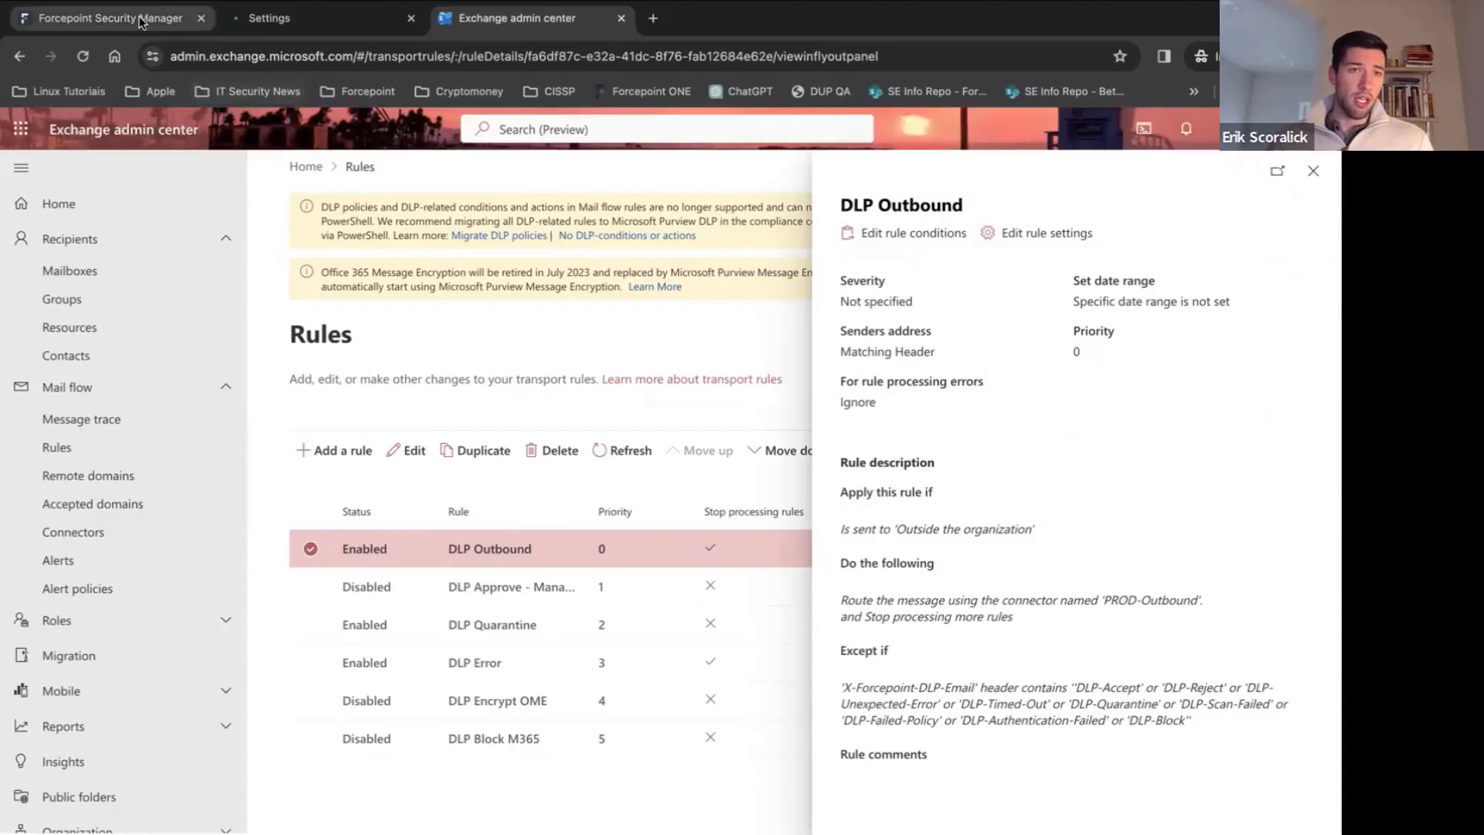
click(108, 17)
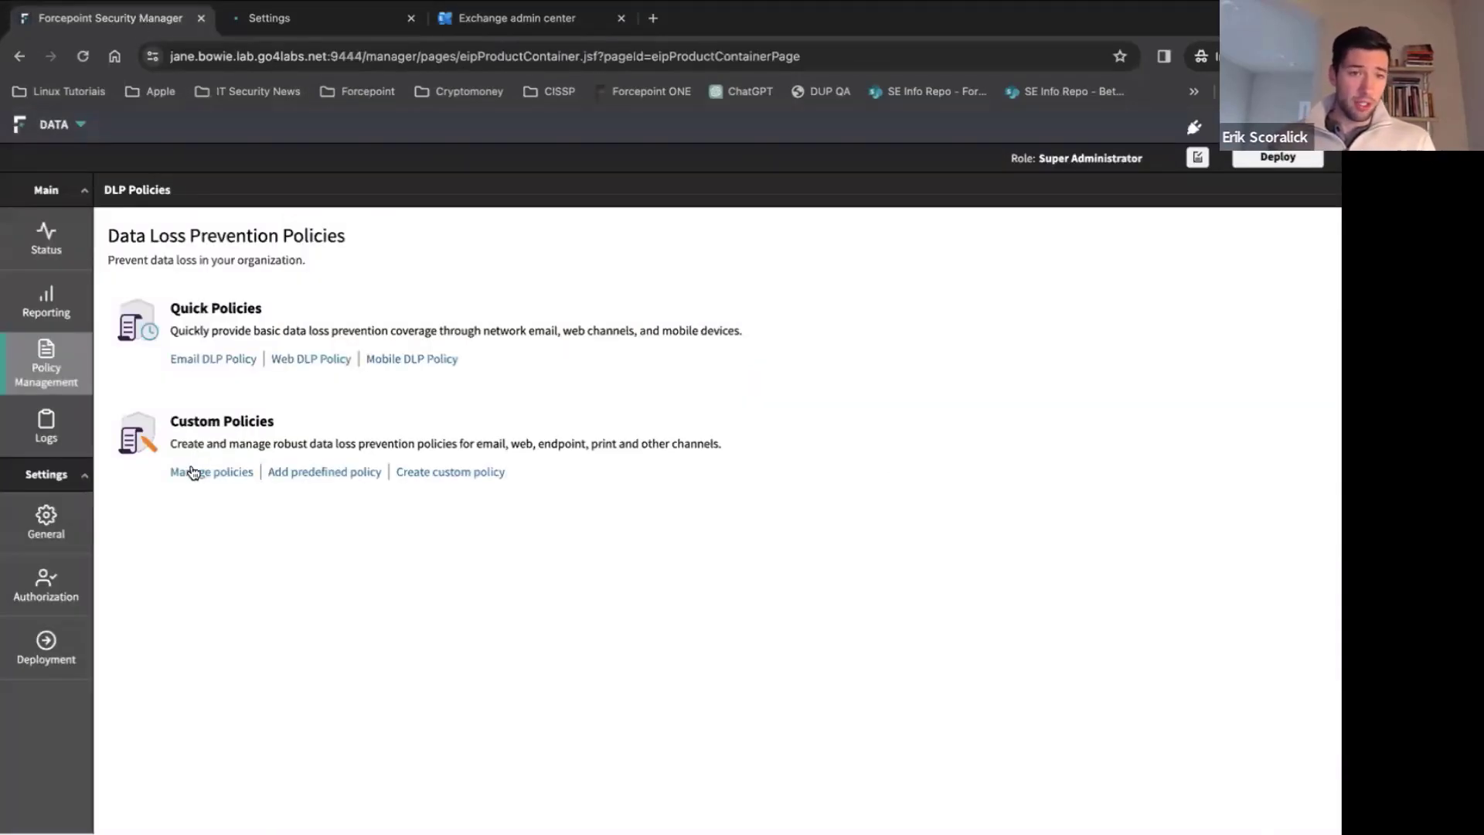
Step: Open the Finance group's Credit Card Number (Default) rule for full editing
click(211, 471)
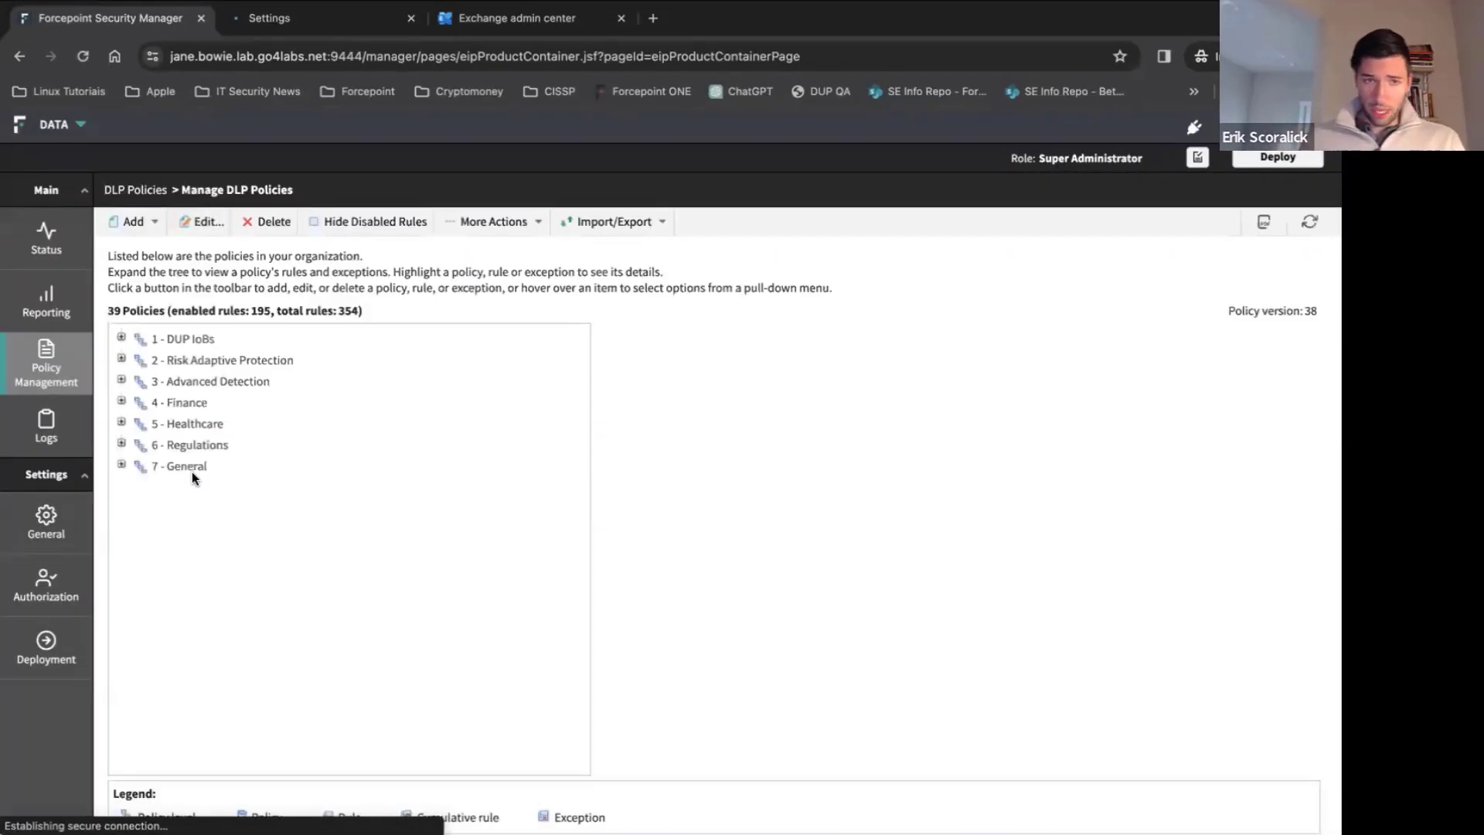
click(120, 402)
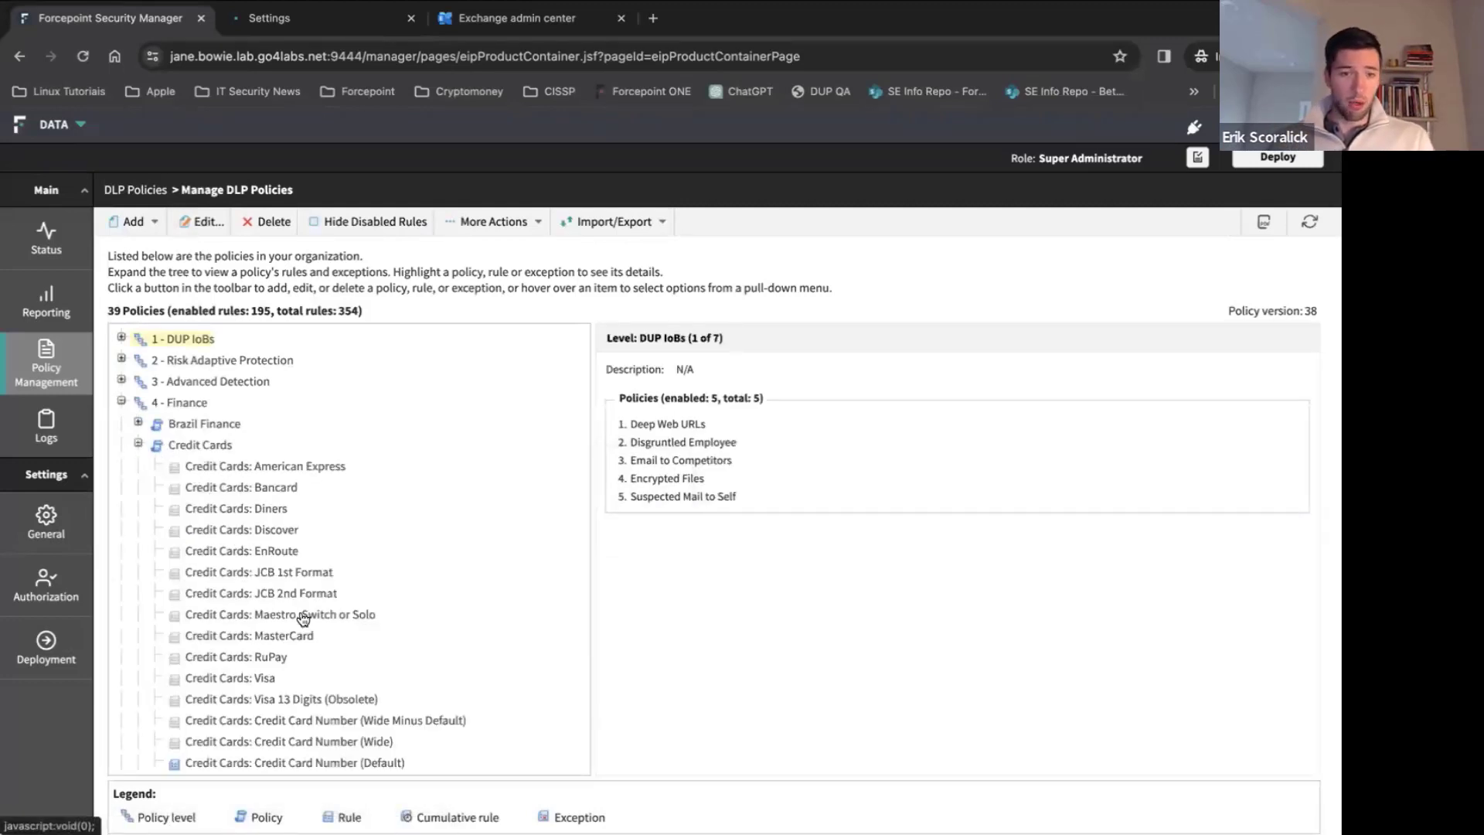
click(293, 762)
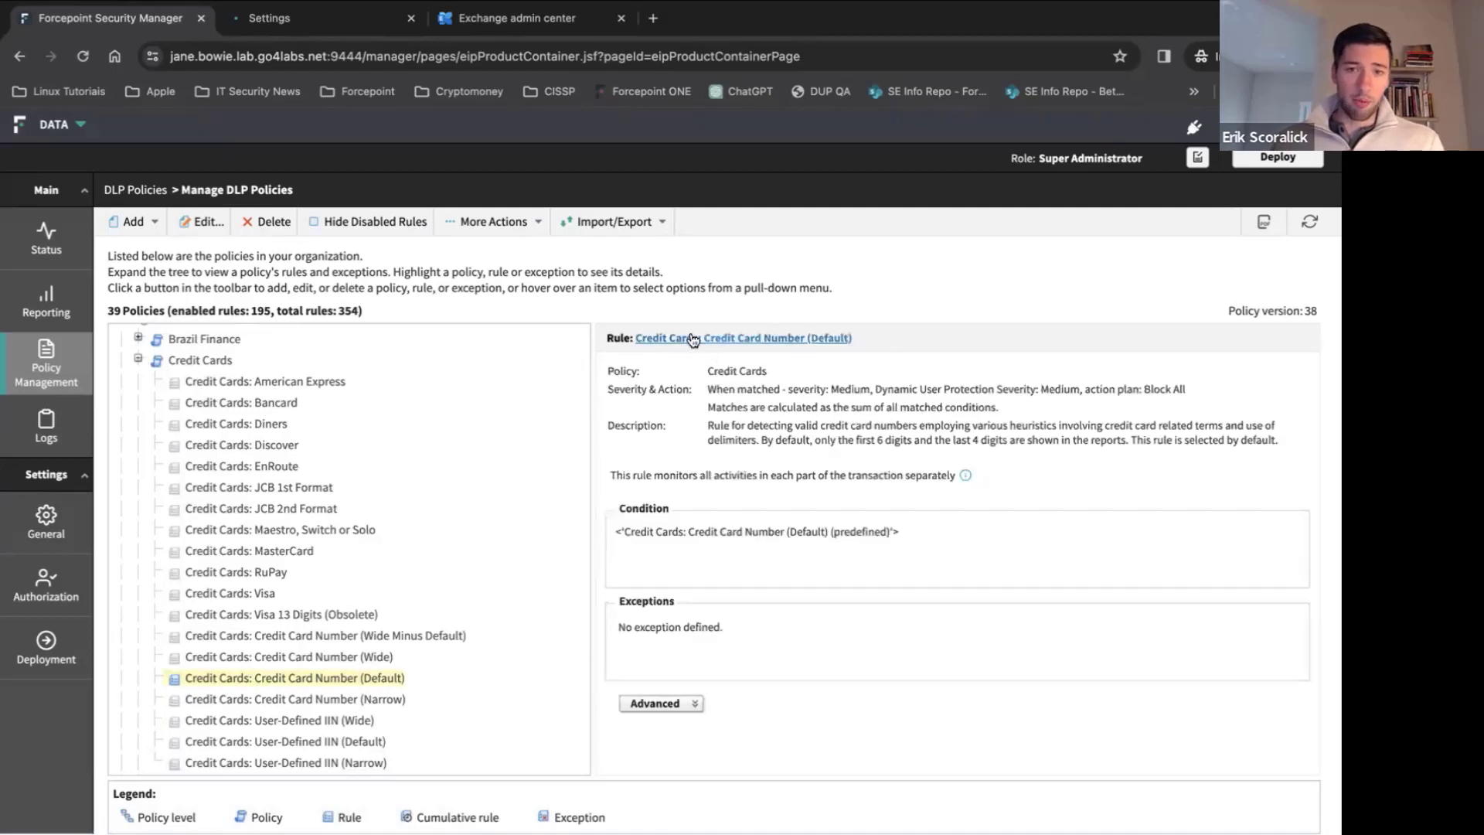
click(743, 339)
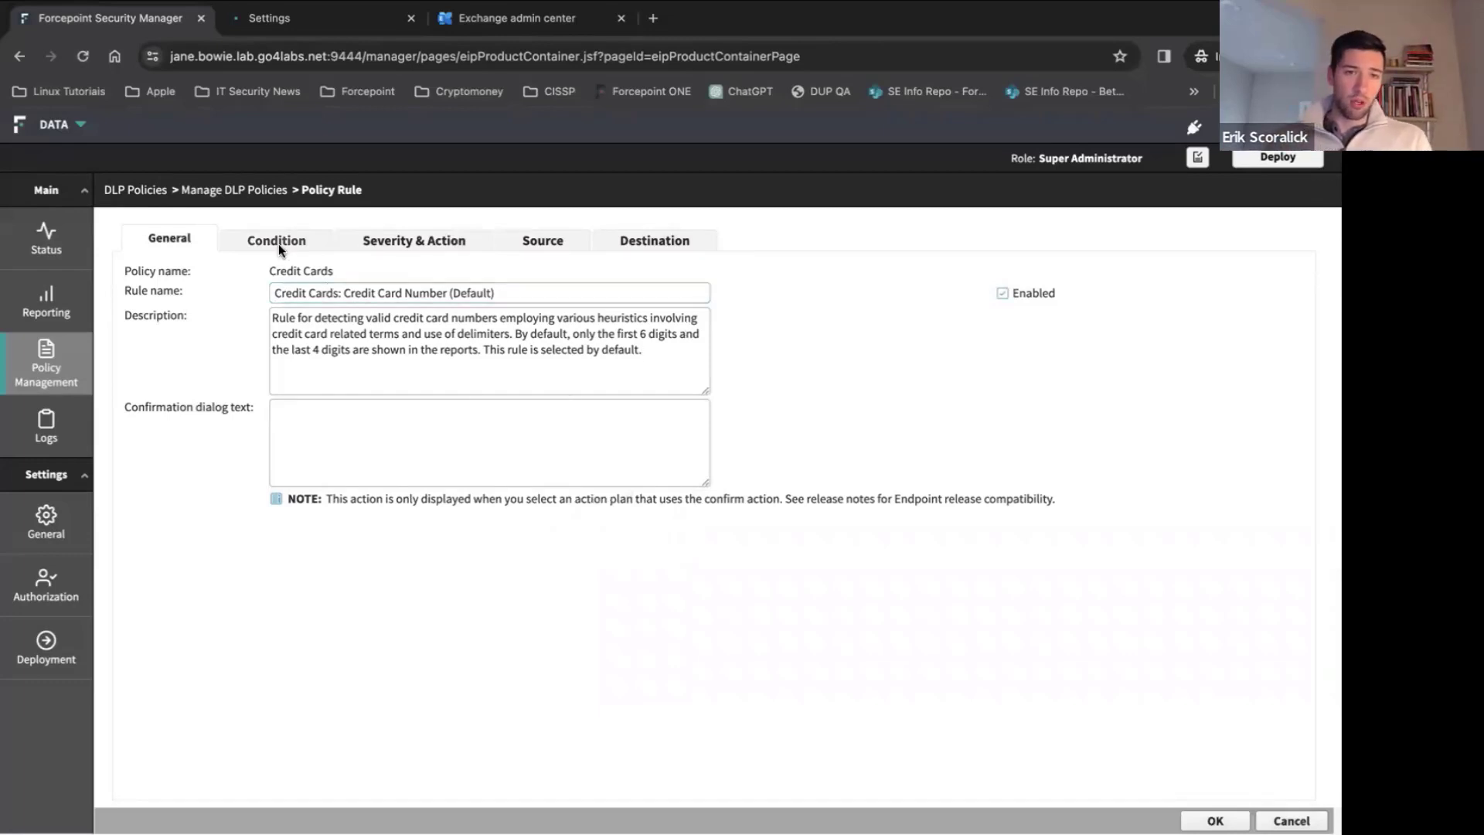
Step: Review the rule's credit card condition, Block All action plan, all sources and network email destinations
click(277, 239)
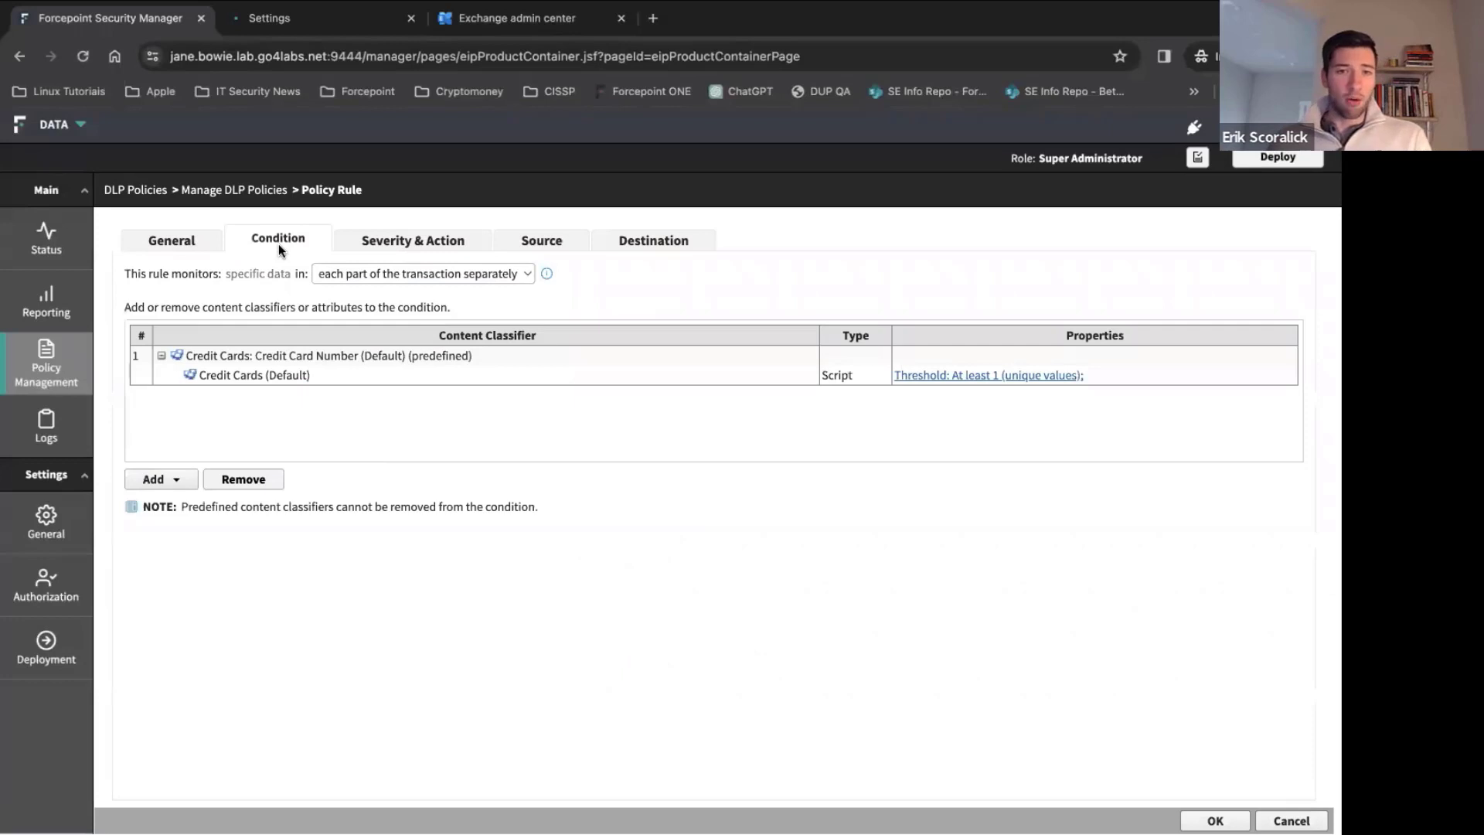
click(413, 239)
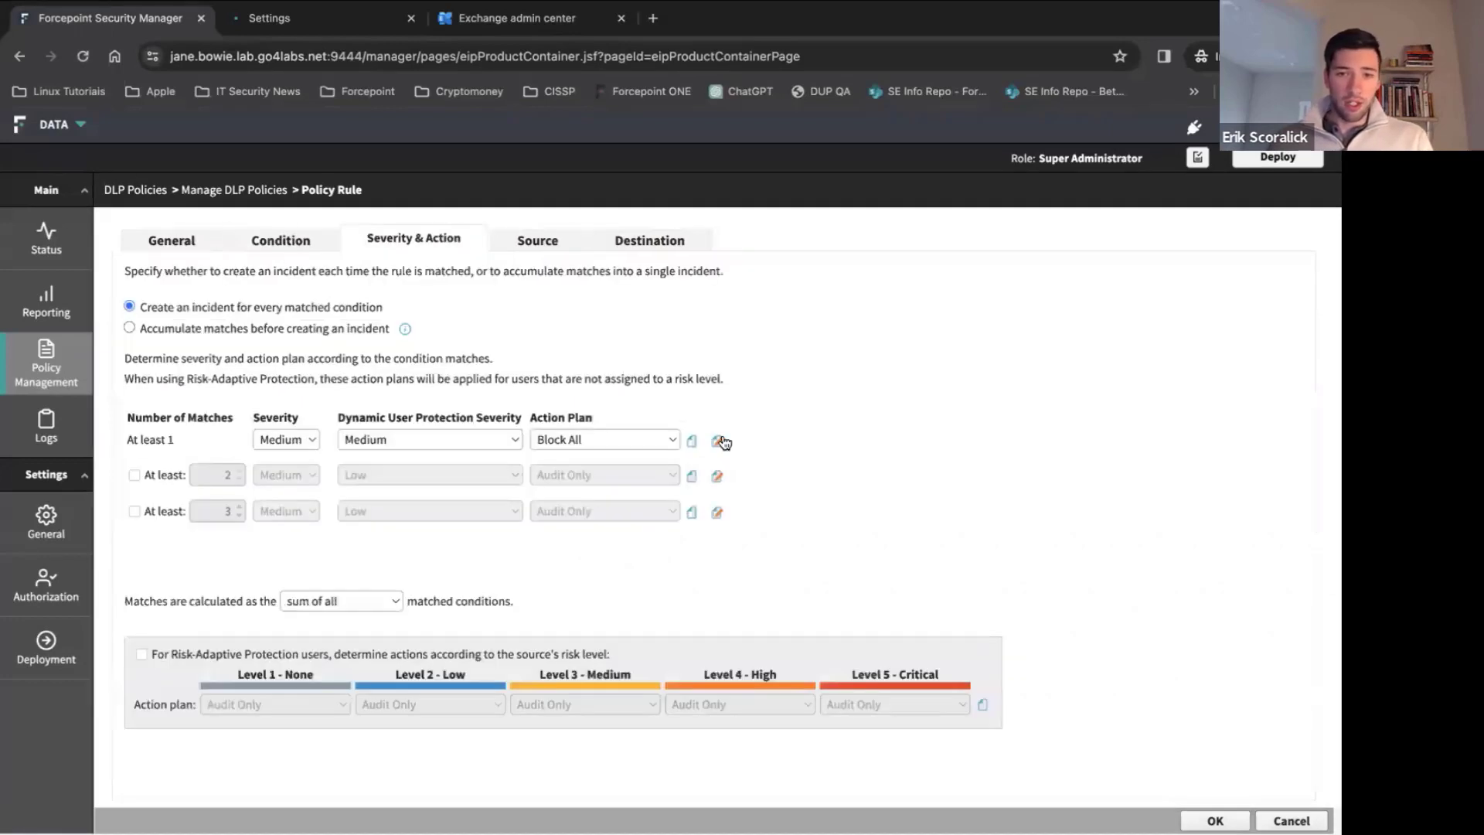
click(717, 442)
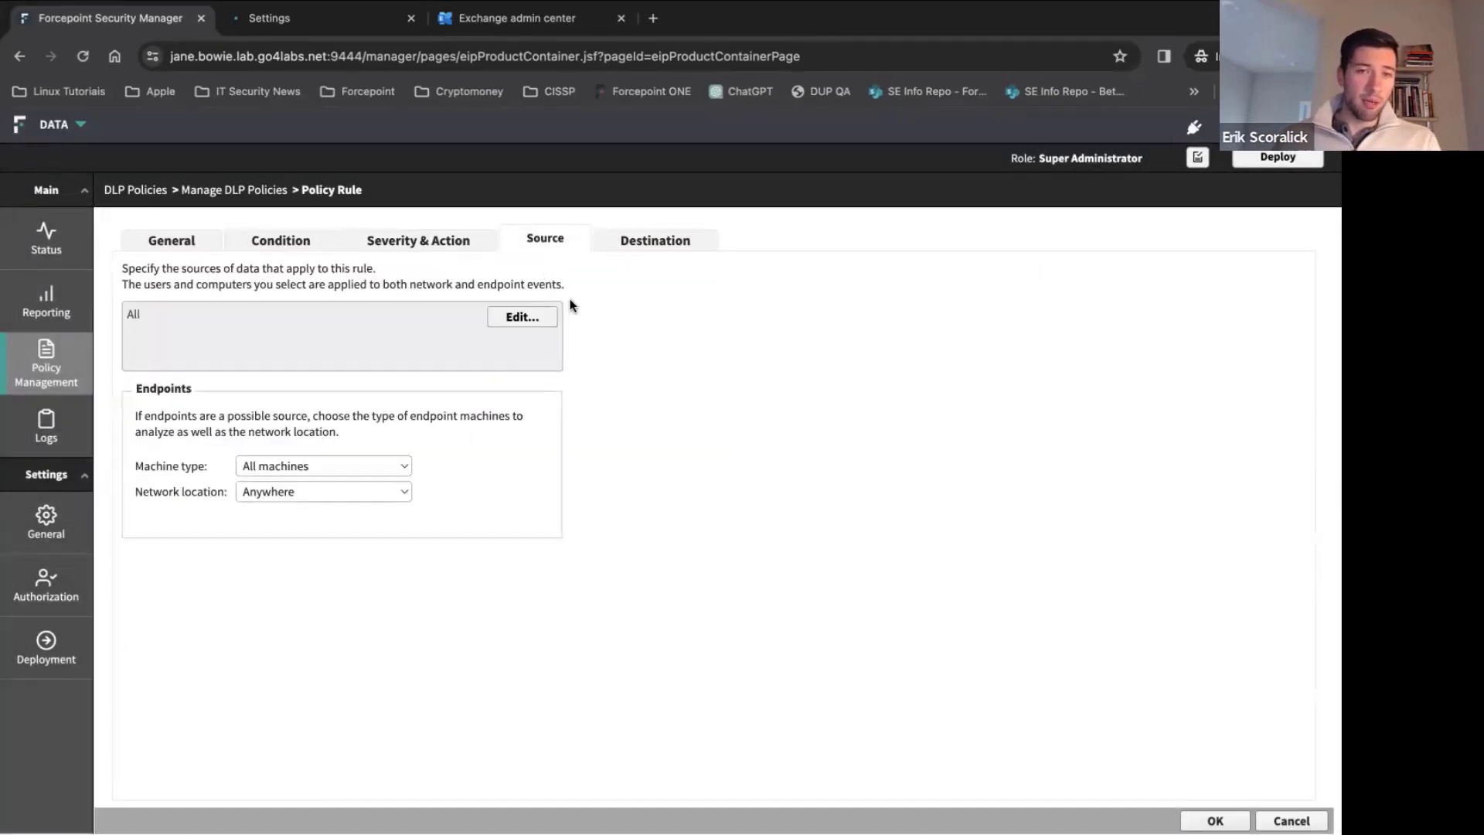
click(654, 239)
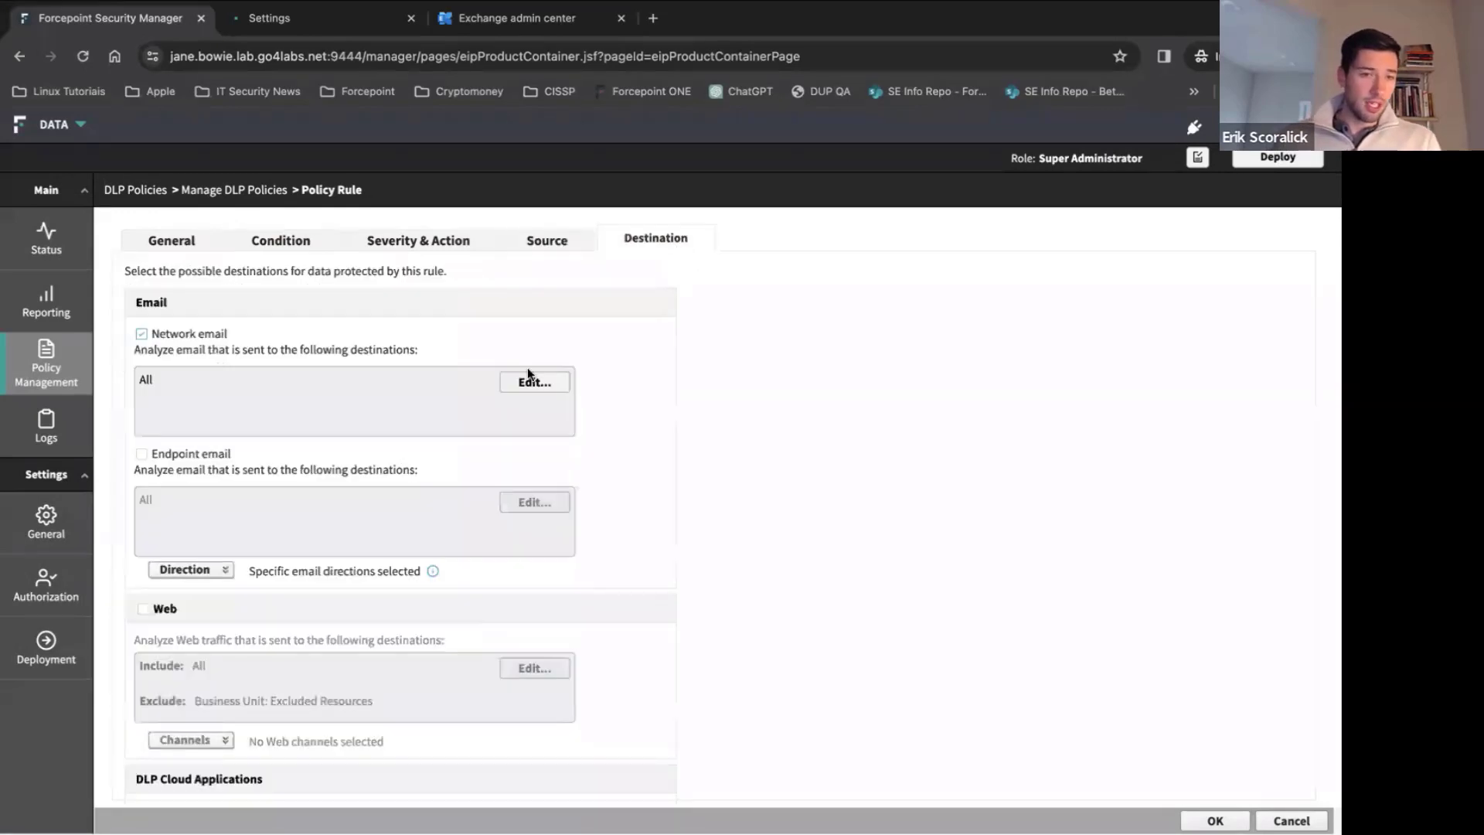
mouse_move(331, 548)
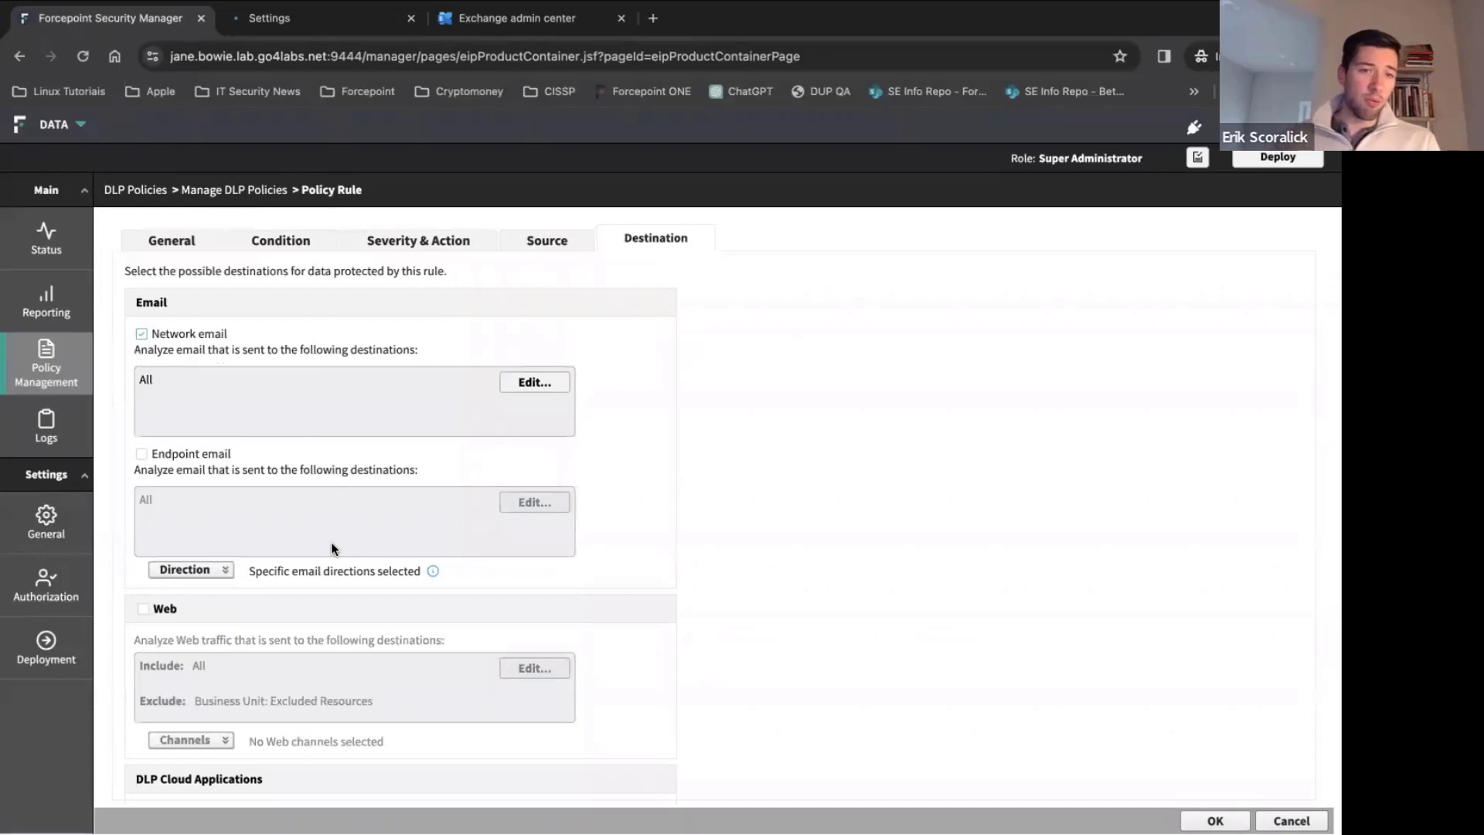
scroll(down, 3)
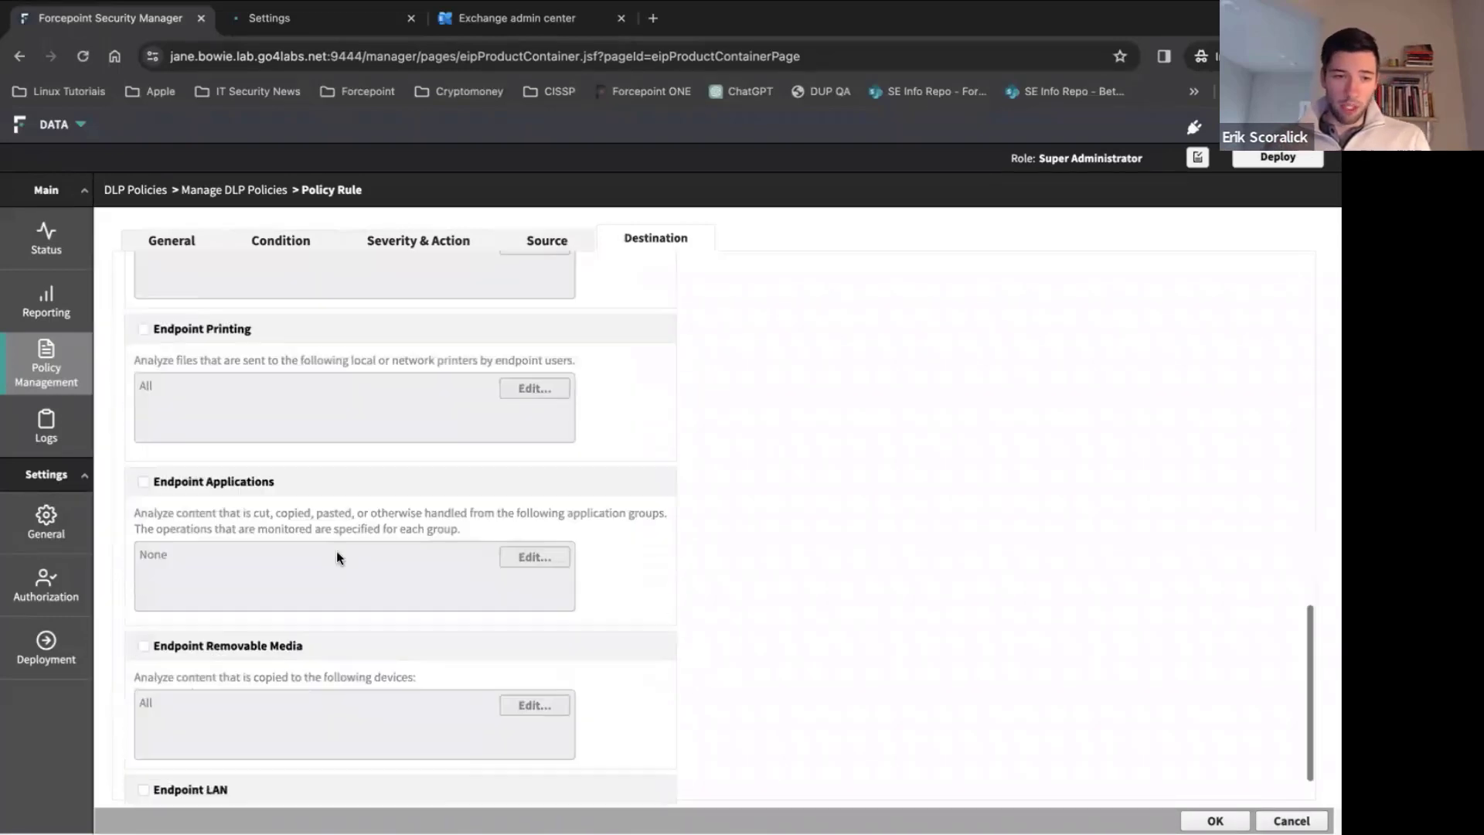
scroll(down, 3)
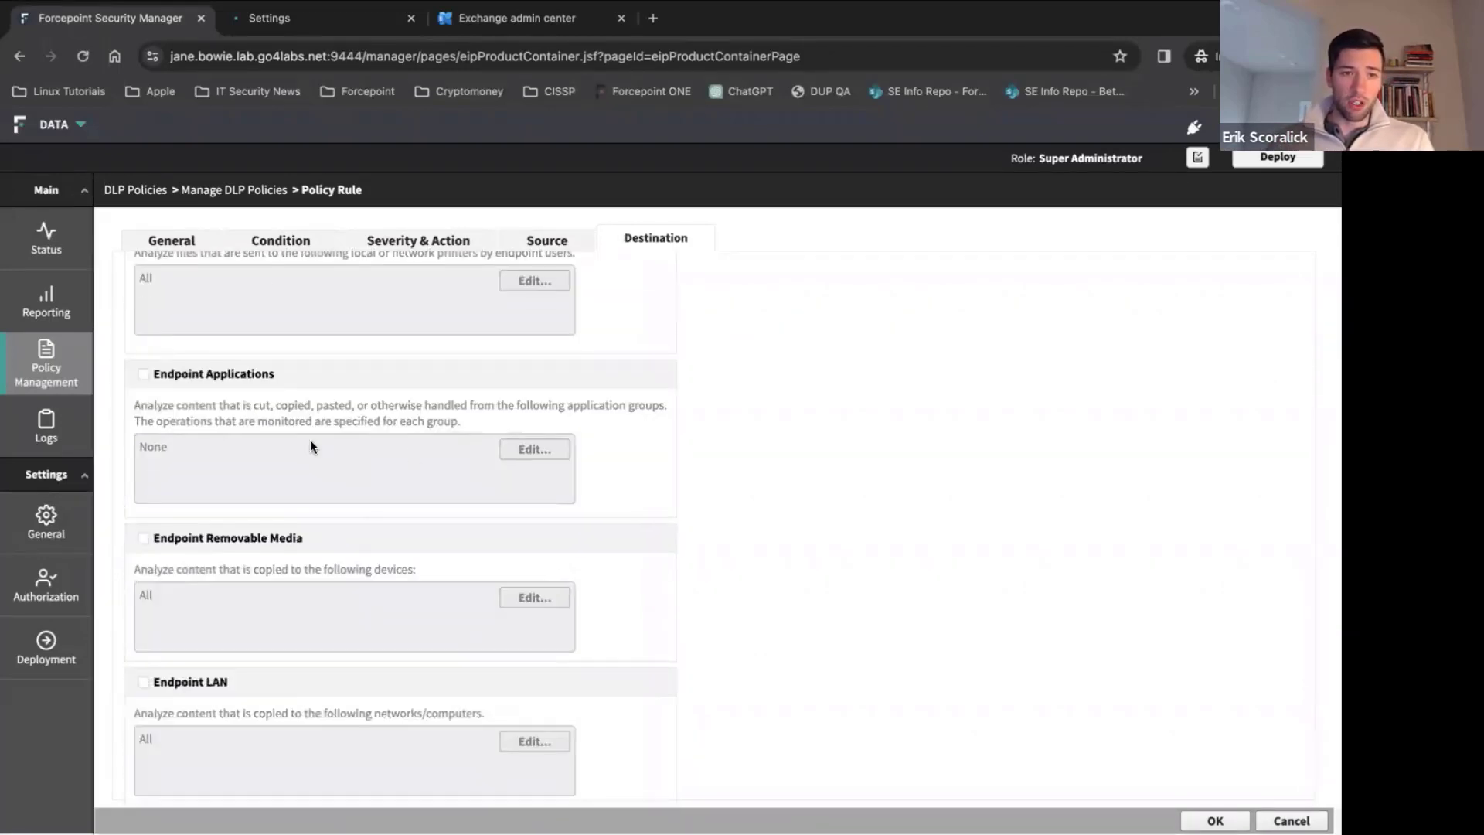
click(45, 364)
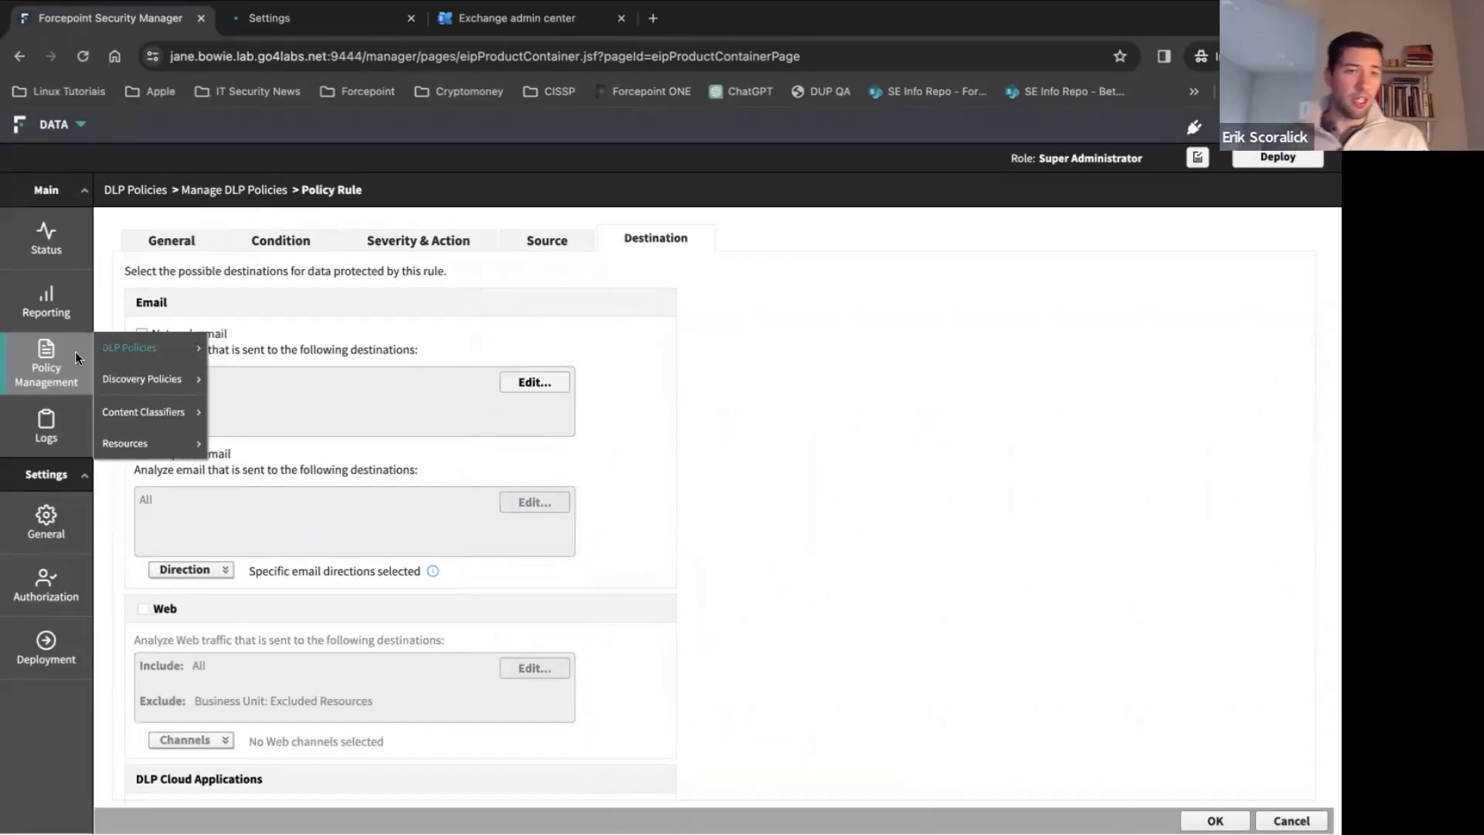
mouse_move(130, 348)
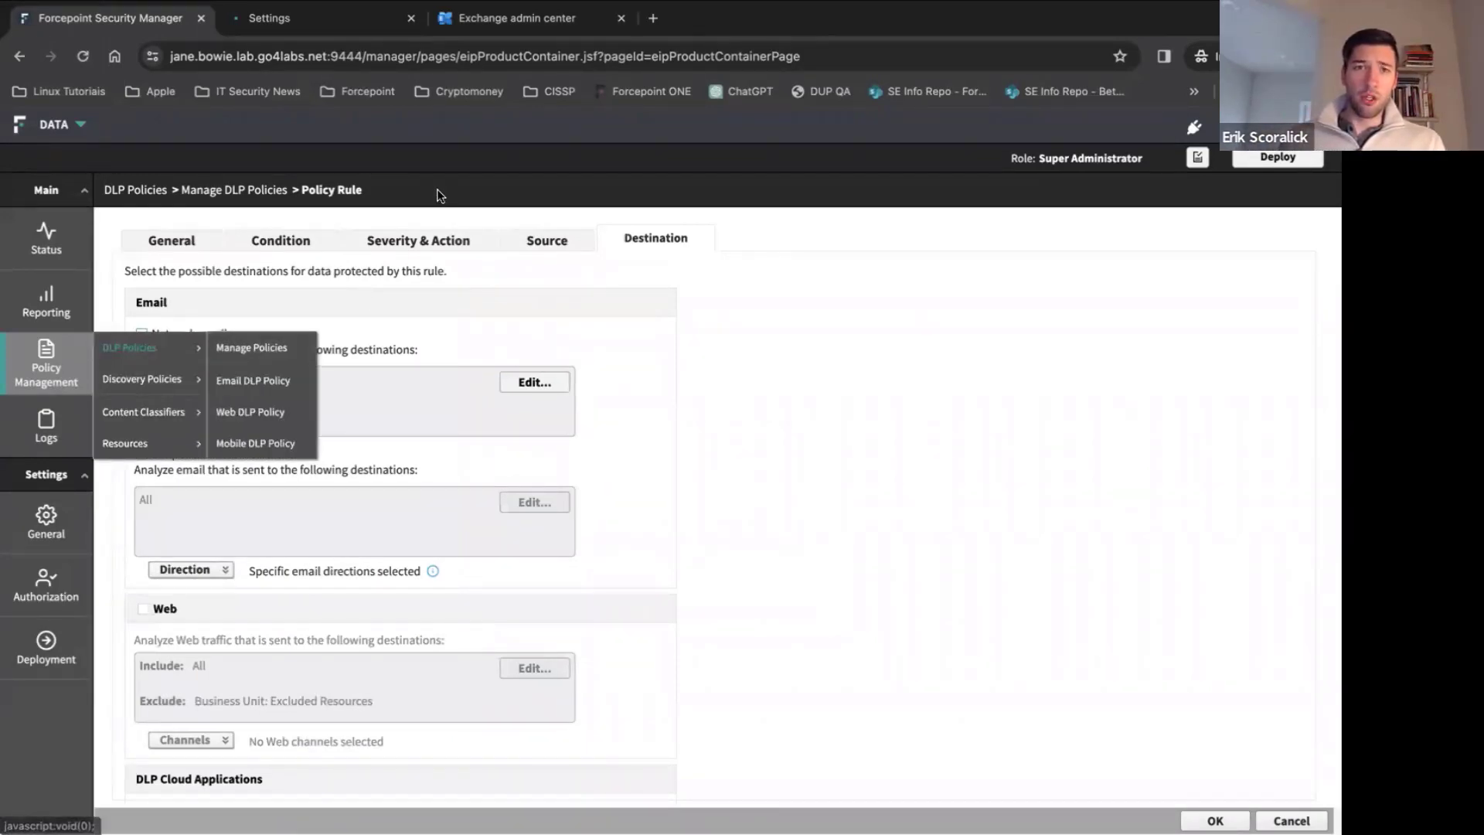
Step: Bring up the Outlook inbox with the DLP breach notification open
click(108, 17)
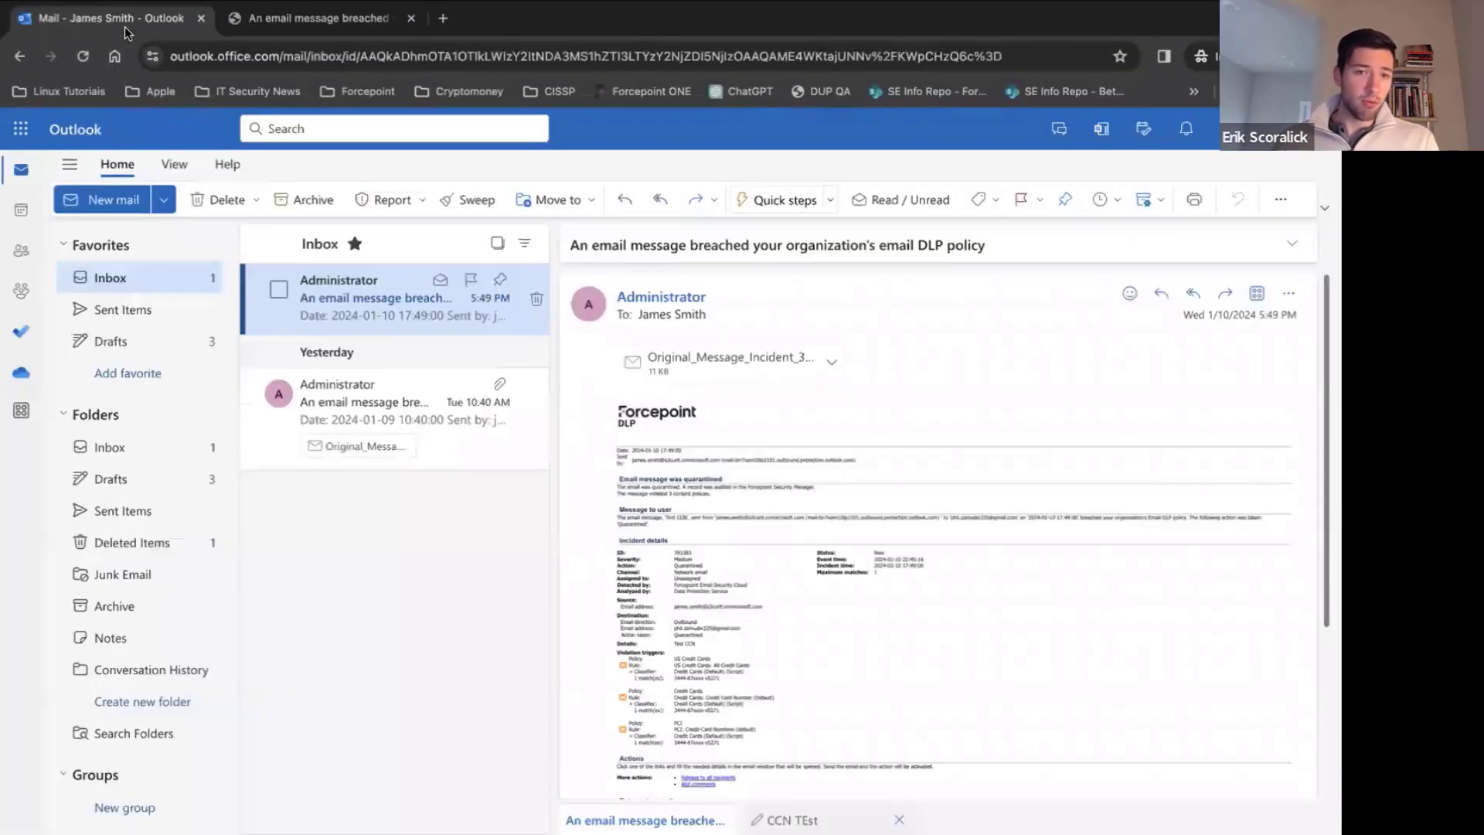
mouse_move(220, 299)
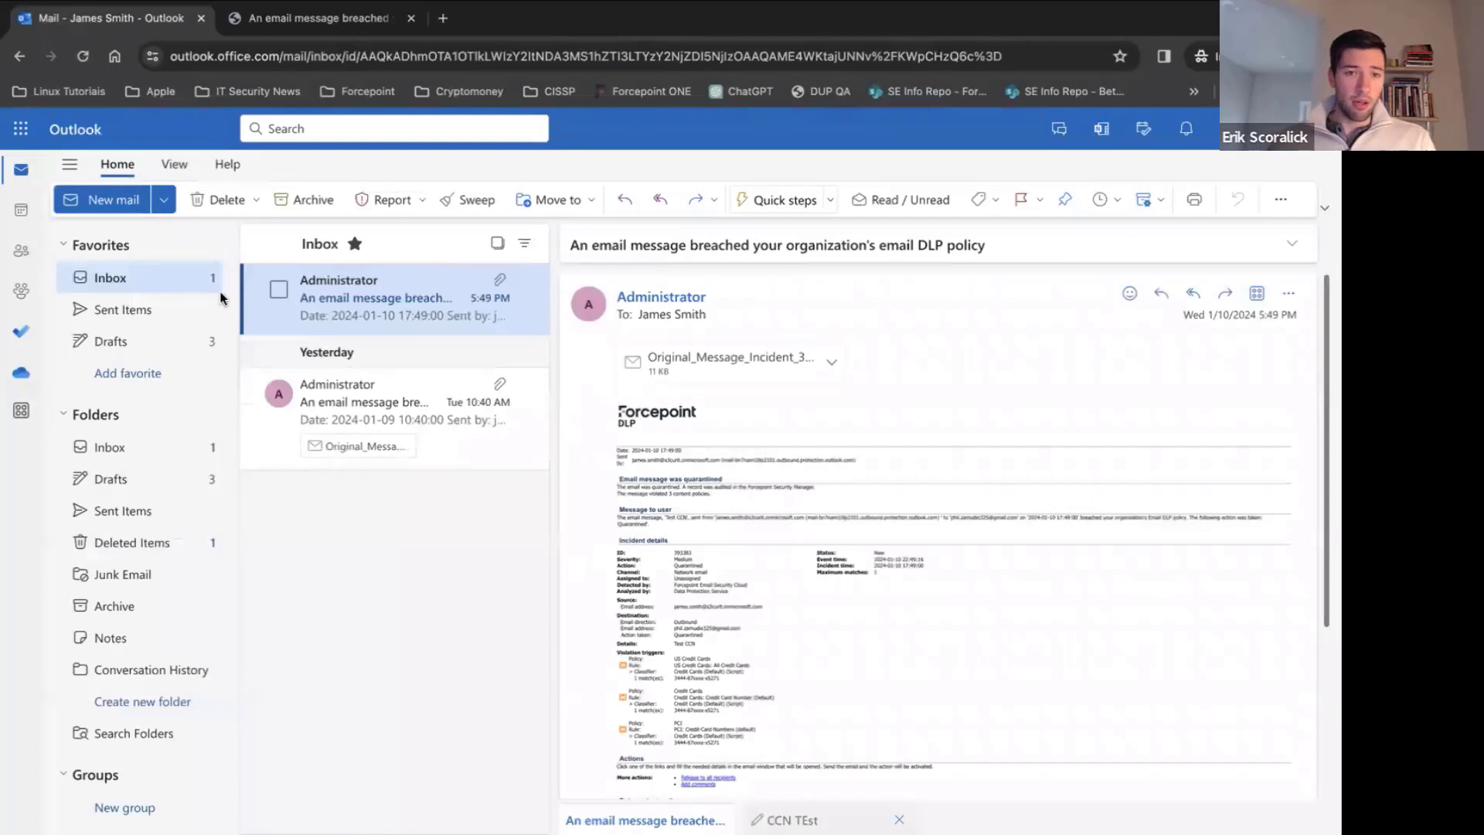
mouse_move(375, 365)
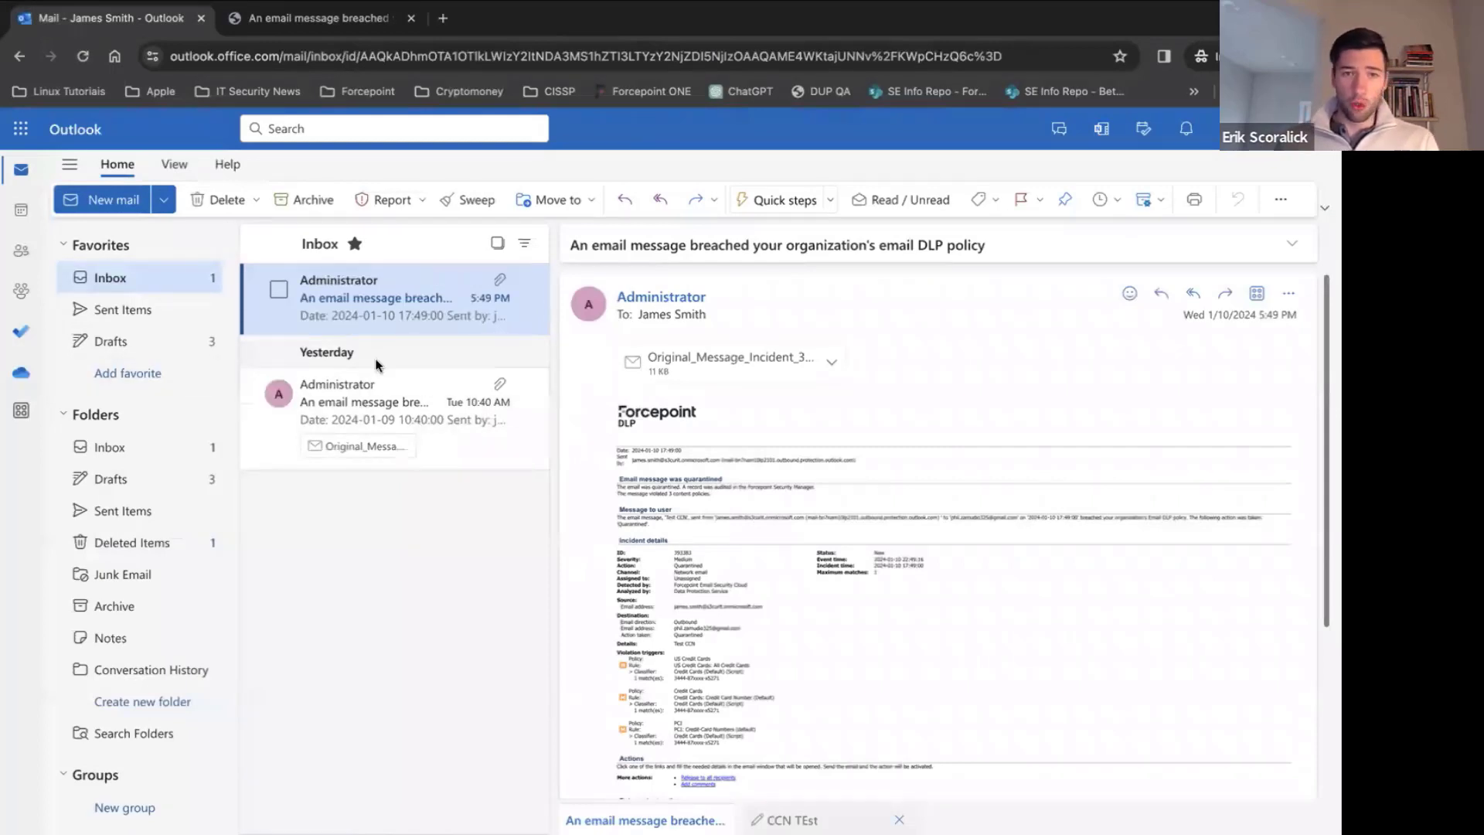
Step: Send the CCN TEst draft with credit card numbers from Drafts and return to the inbox
click(111, 340)
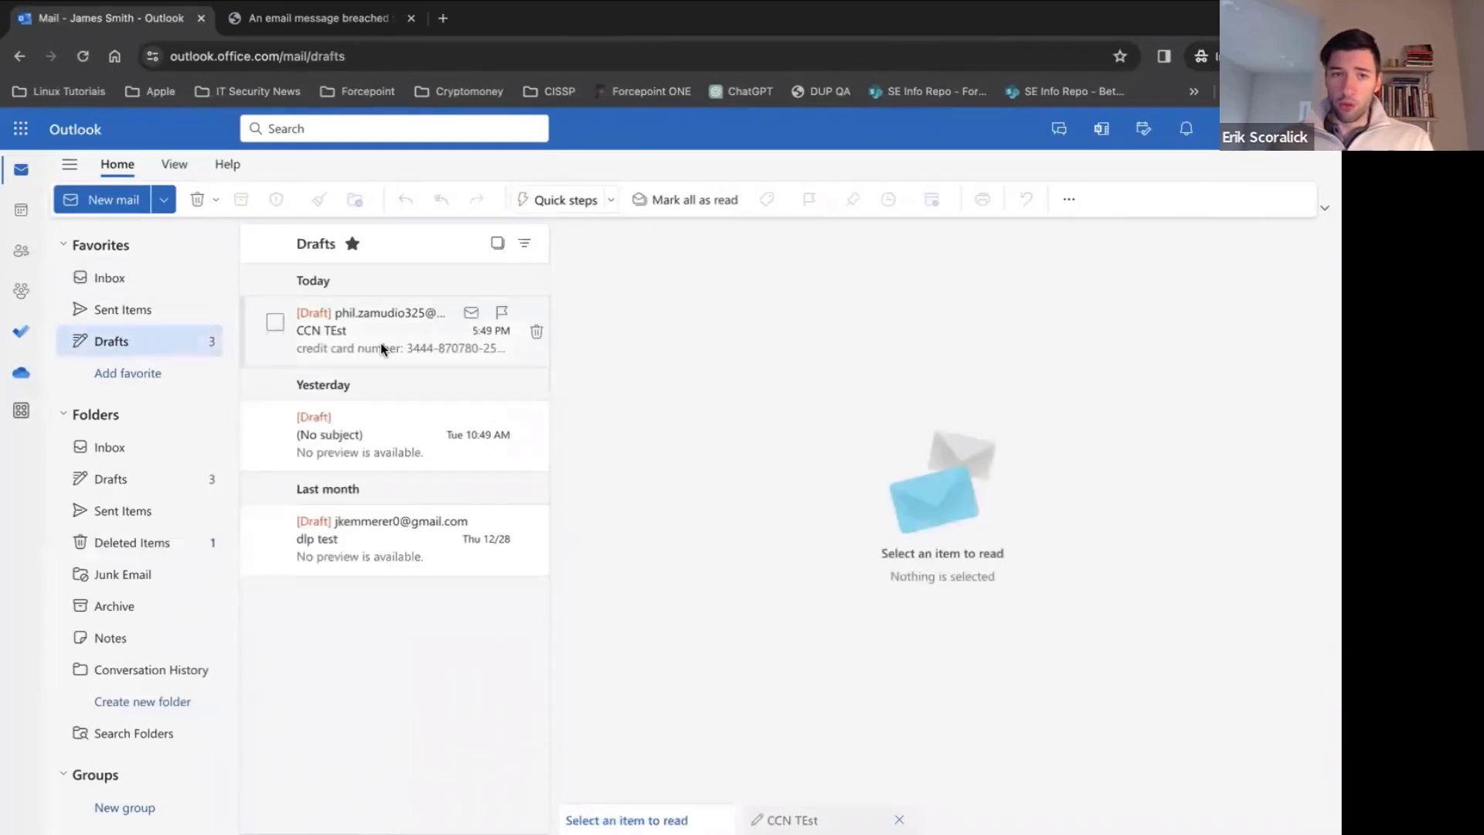
click(388, 329)
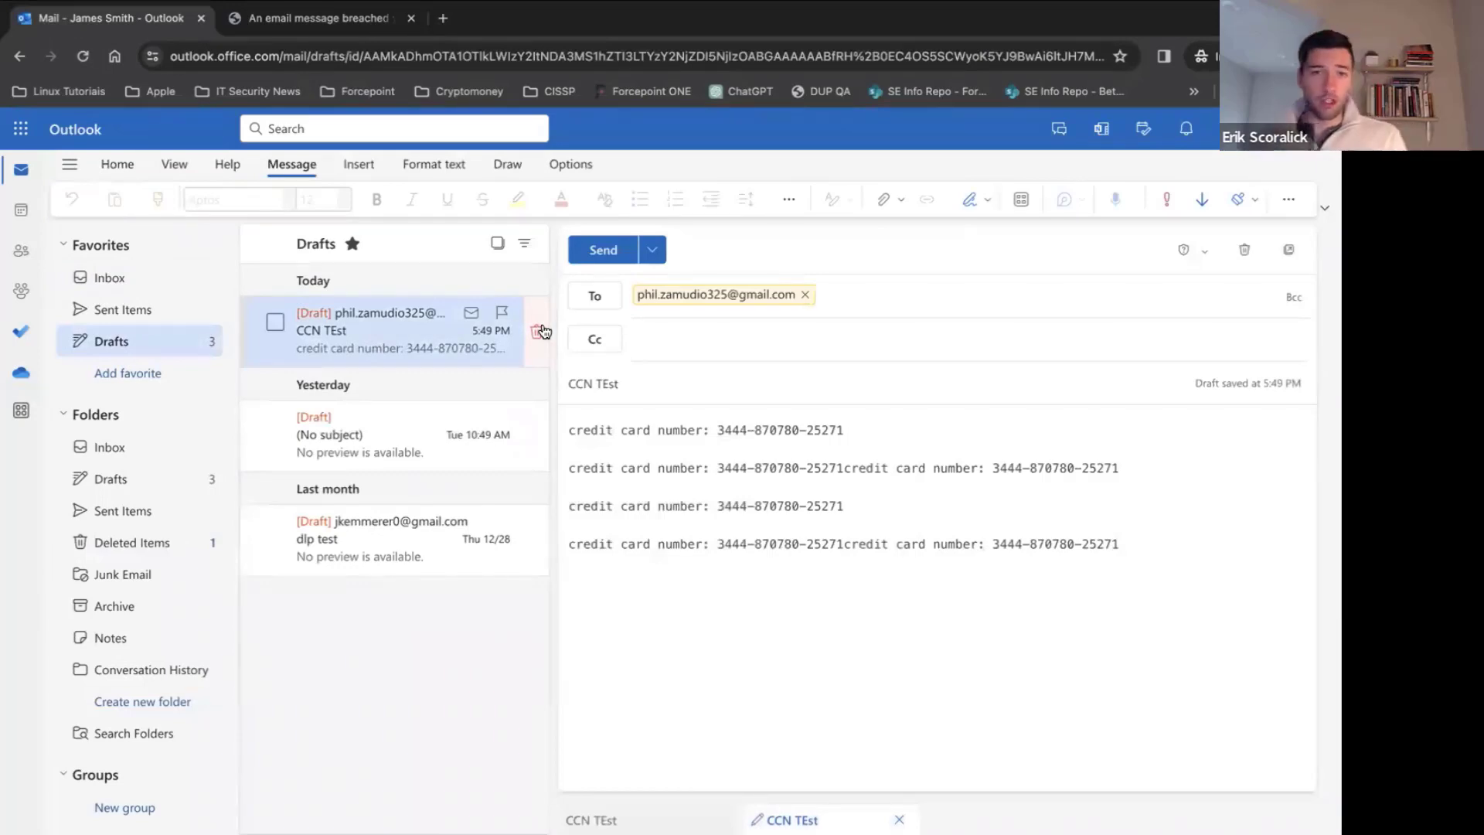
mouse_move(539, 330)
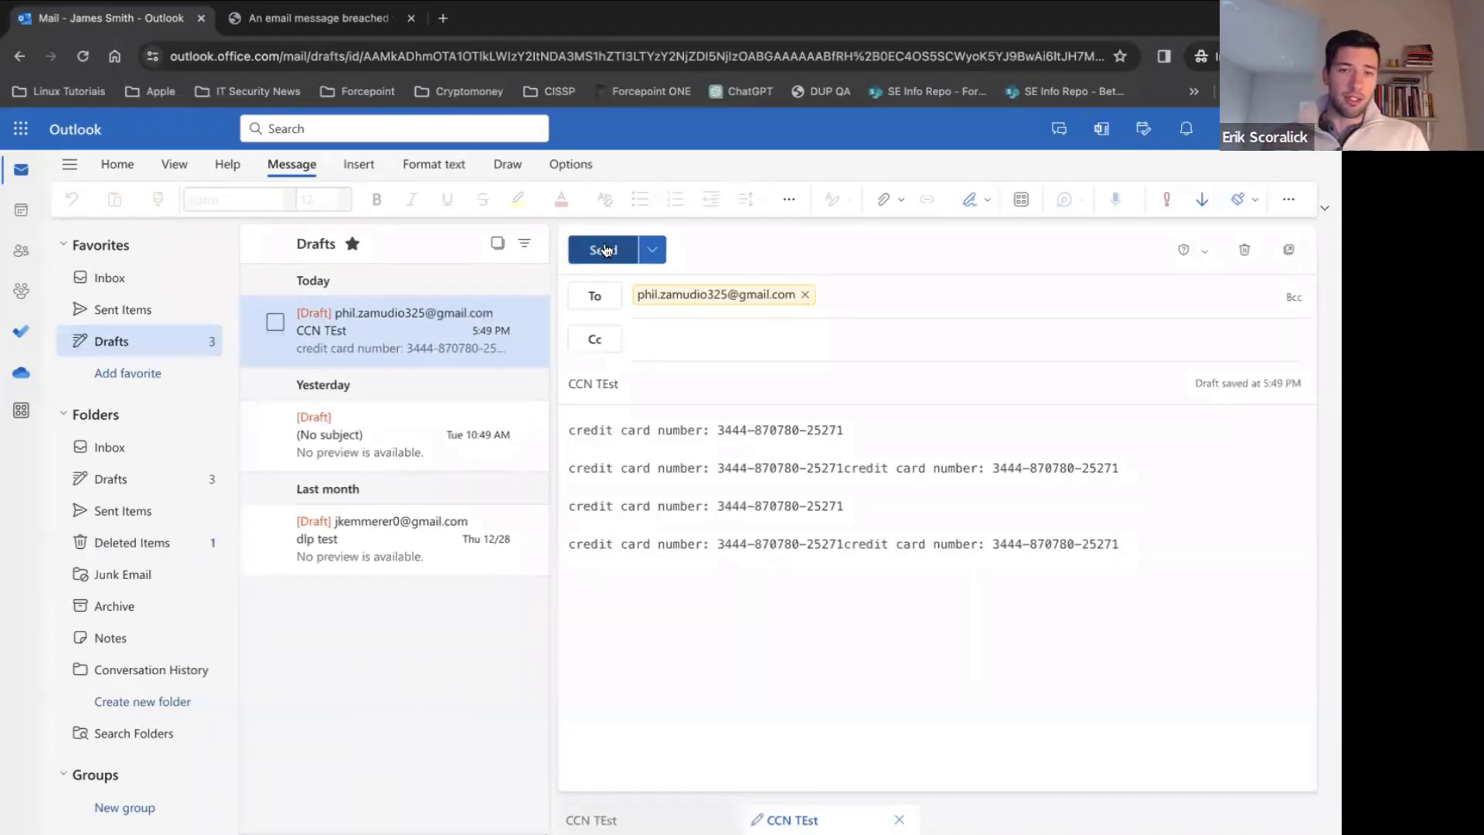
click(602, 249)
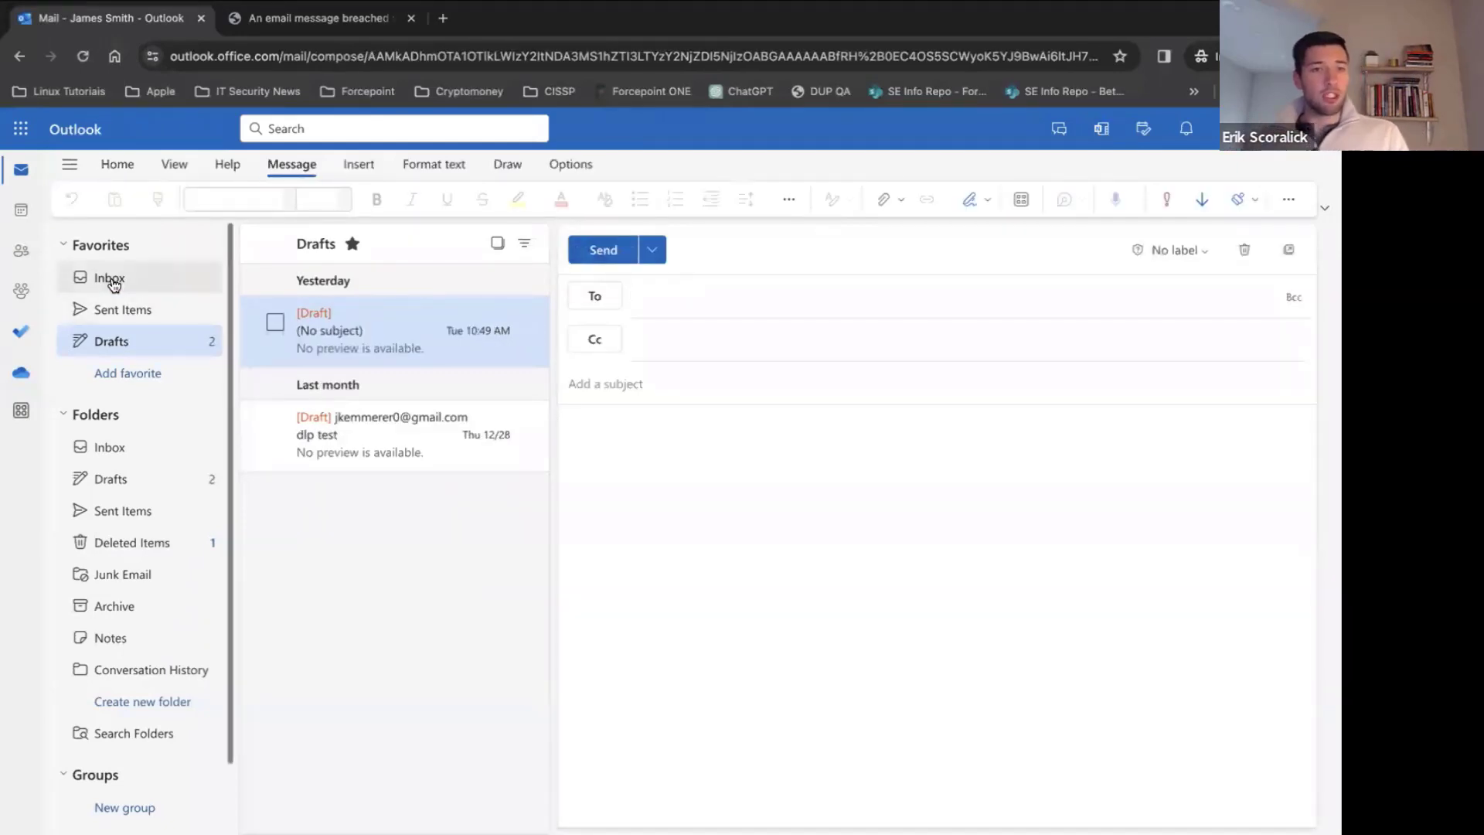
click(108, 276)
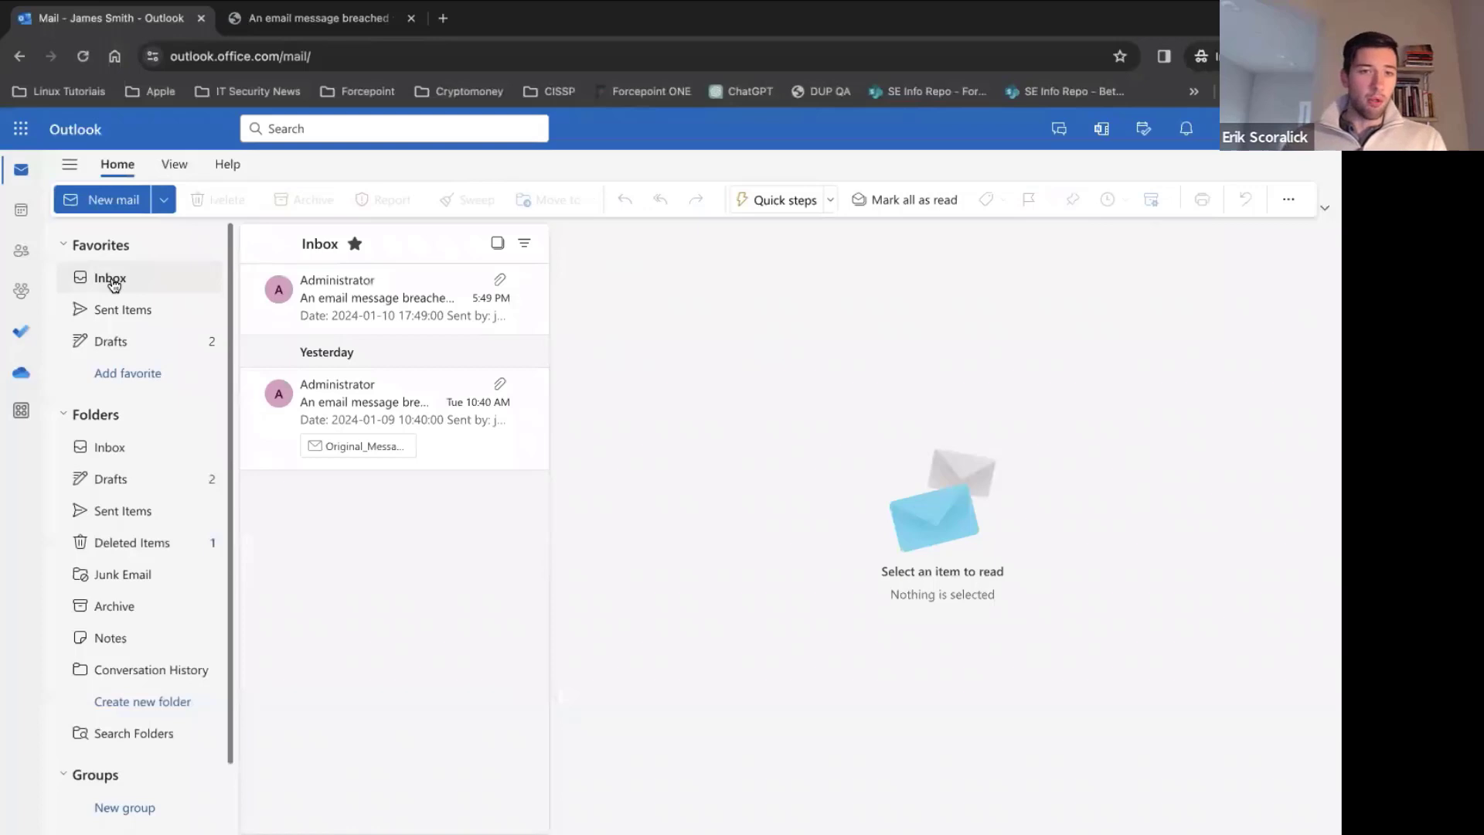
click(110, 277)
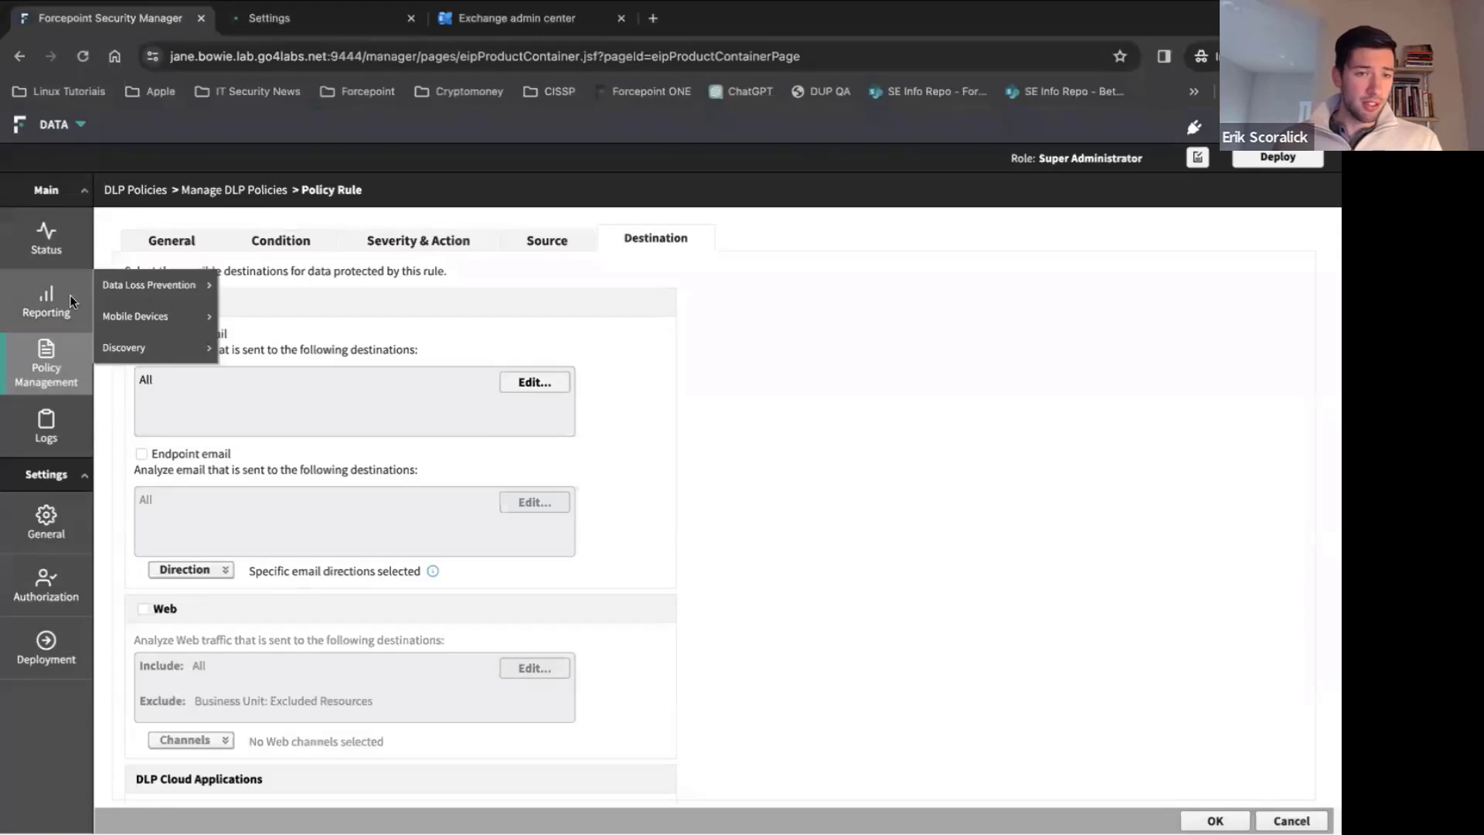
Step: Load the last-24-hours incident report and refresh it to show the quarantined CCN TEst email
click(45, 301)
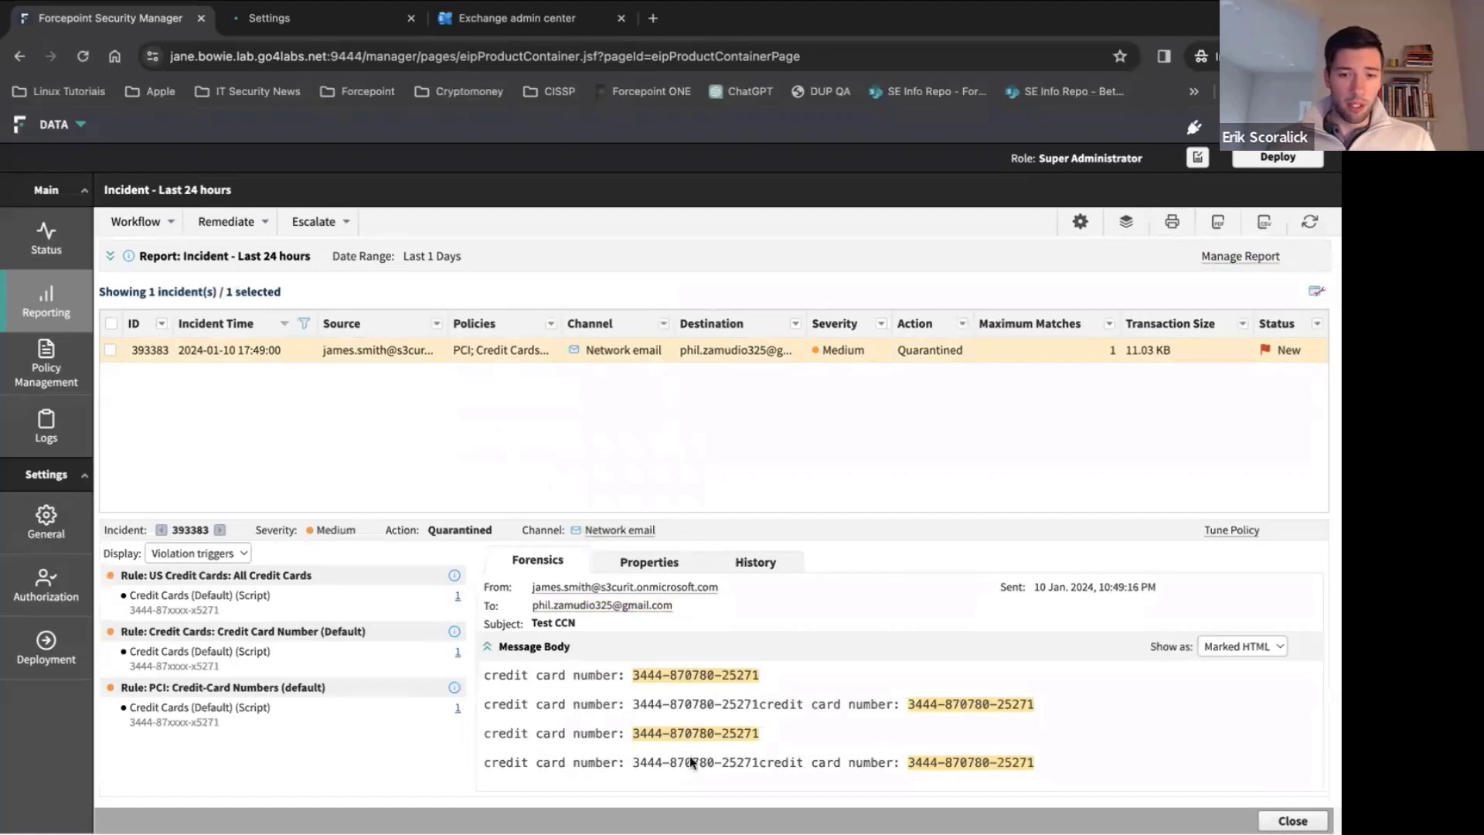
click(1309, 221)
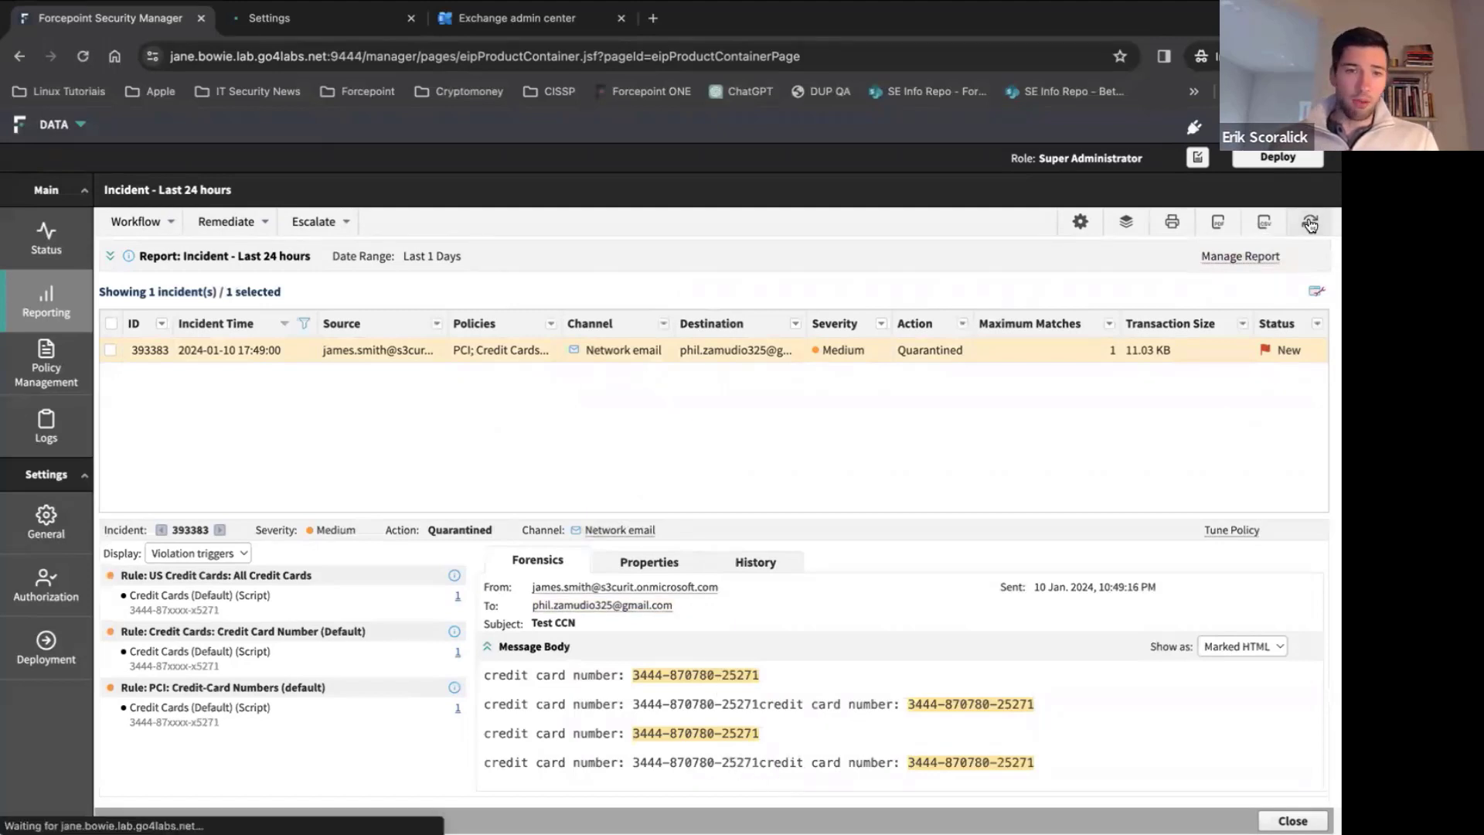
click(1309, 221)
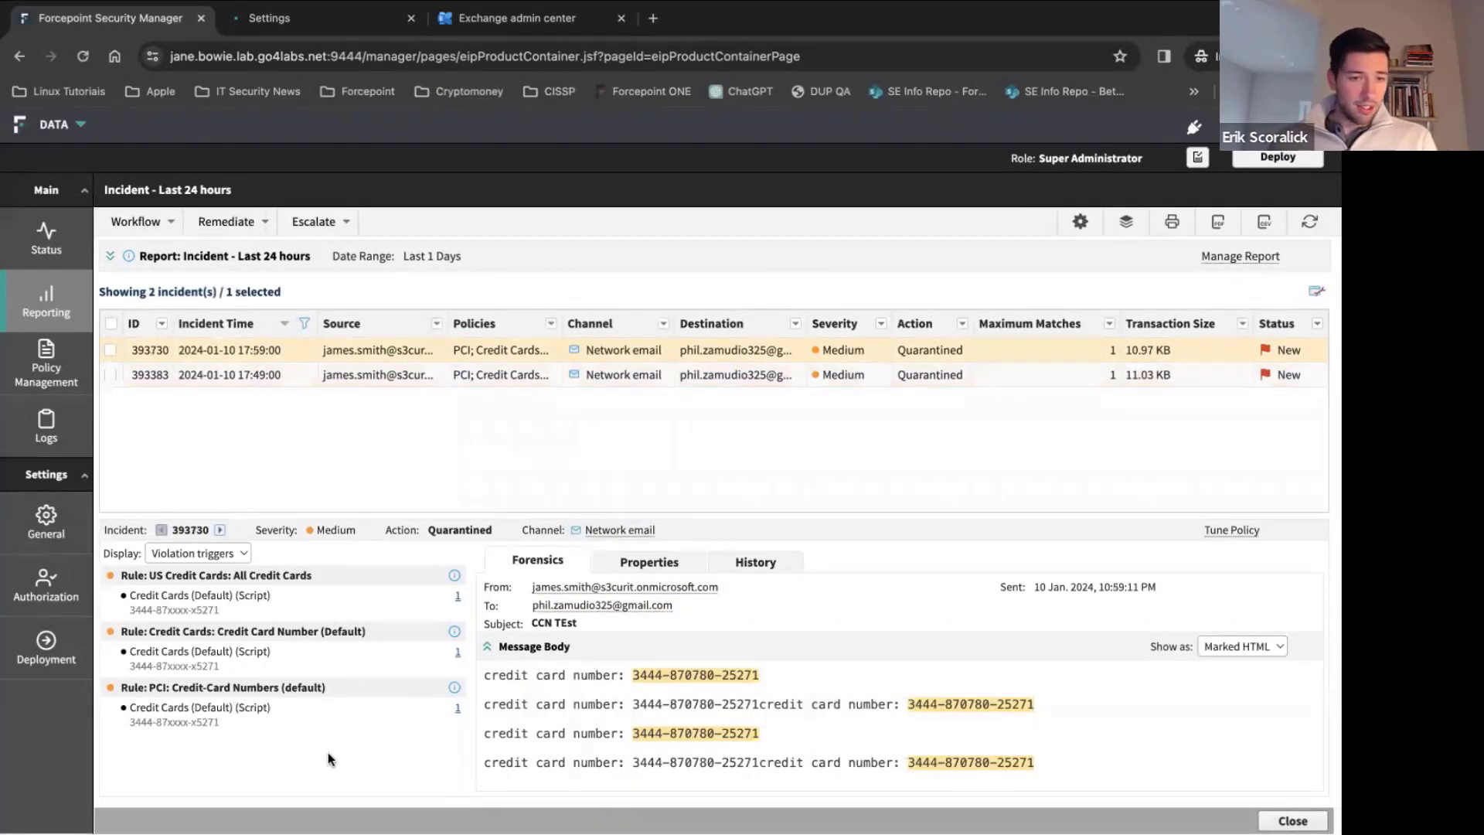
mouse_move(593, 646)
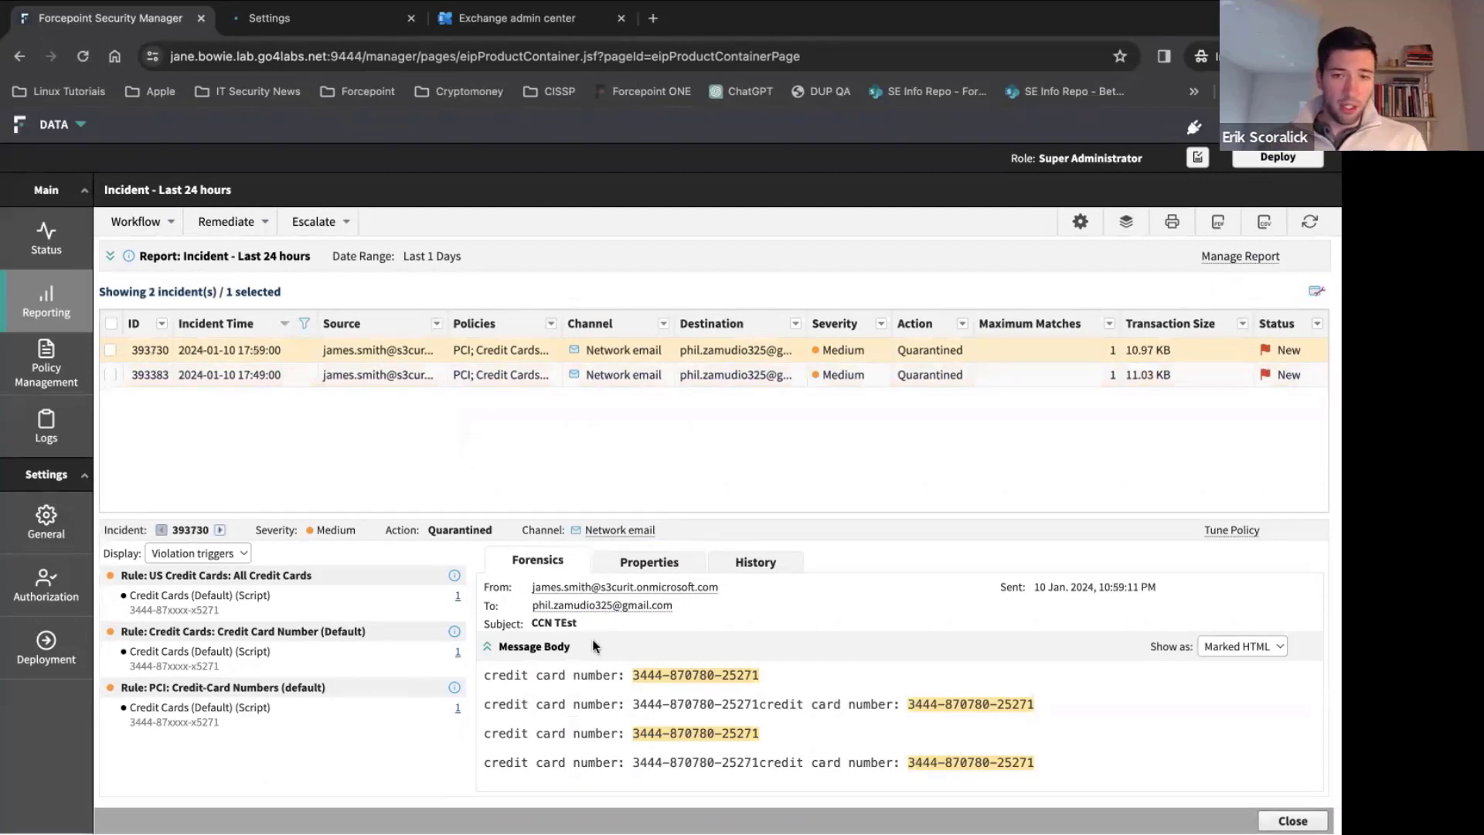
mouse_move(855, 427)
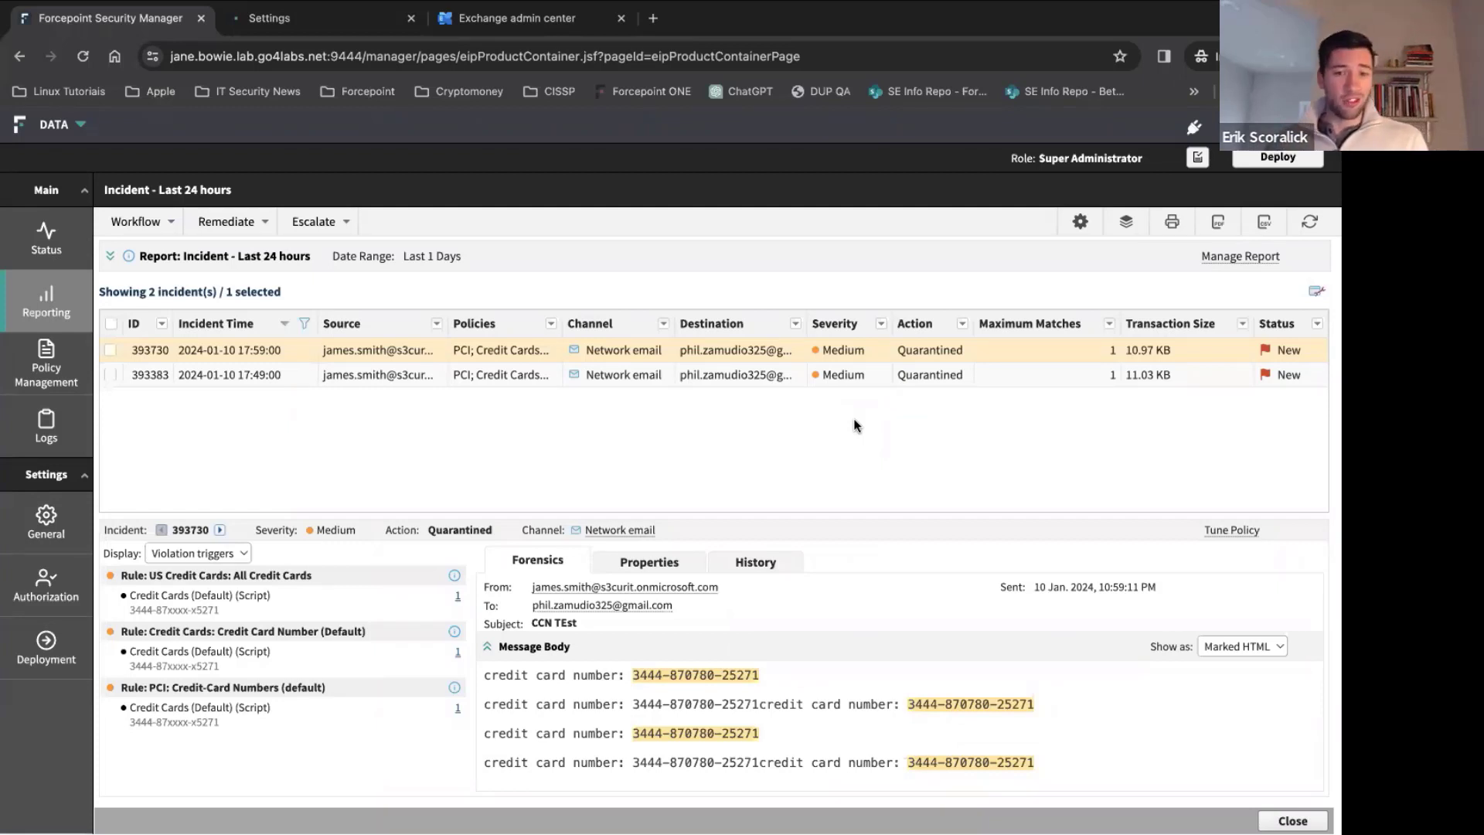
mouse_move(379, 195)
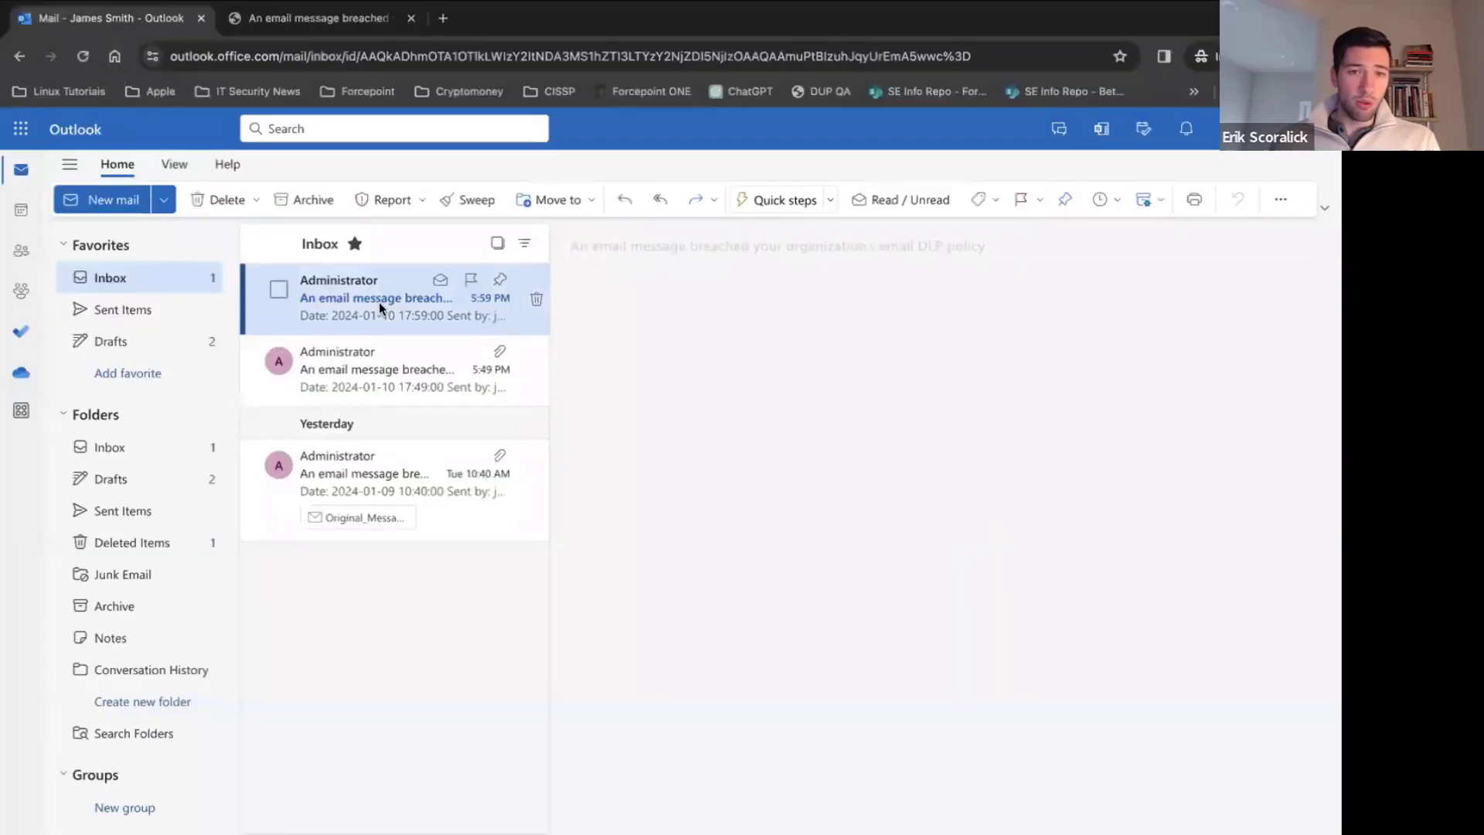
Step: Read the newest Administrator notification reporting the CCN TEst email quarantined with release instructions
click(374, 296)
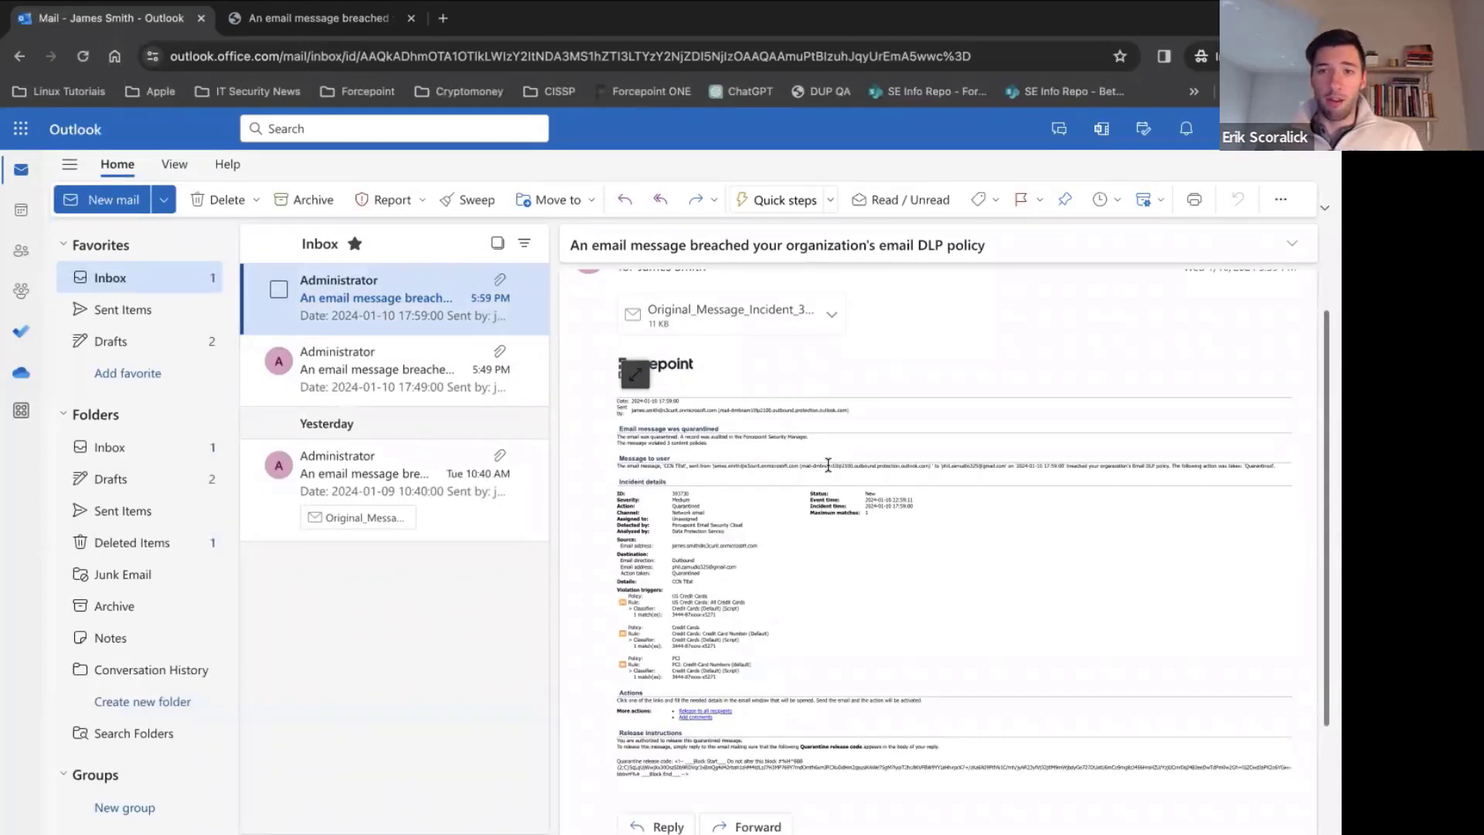
mouse_move(776, 589)
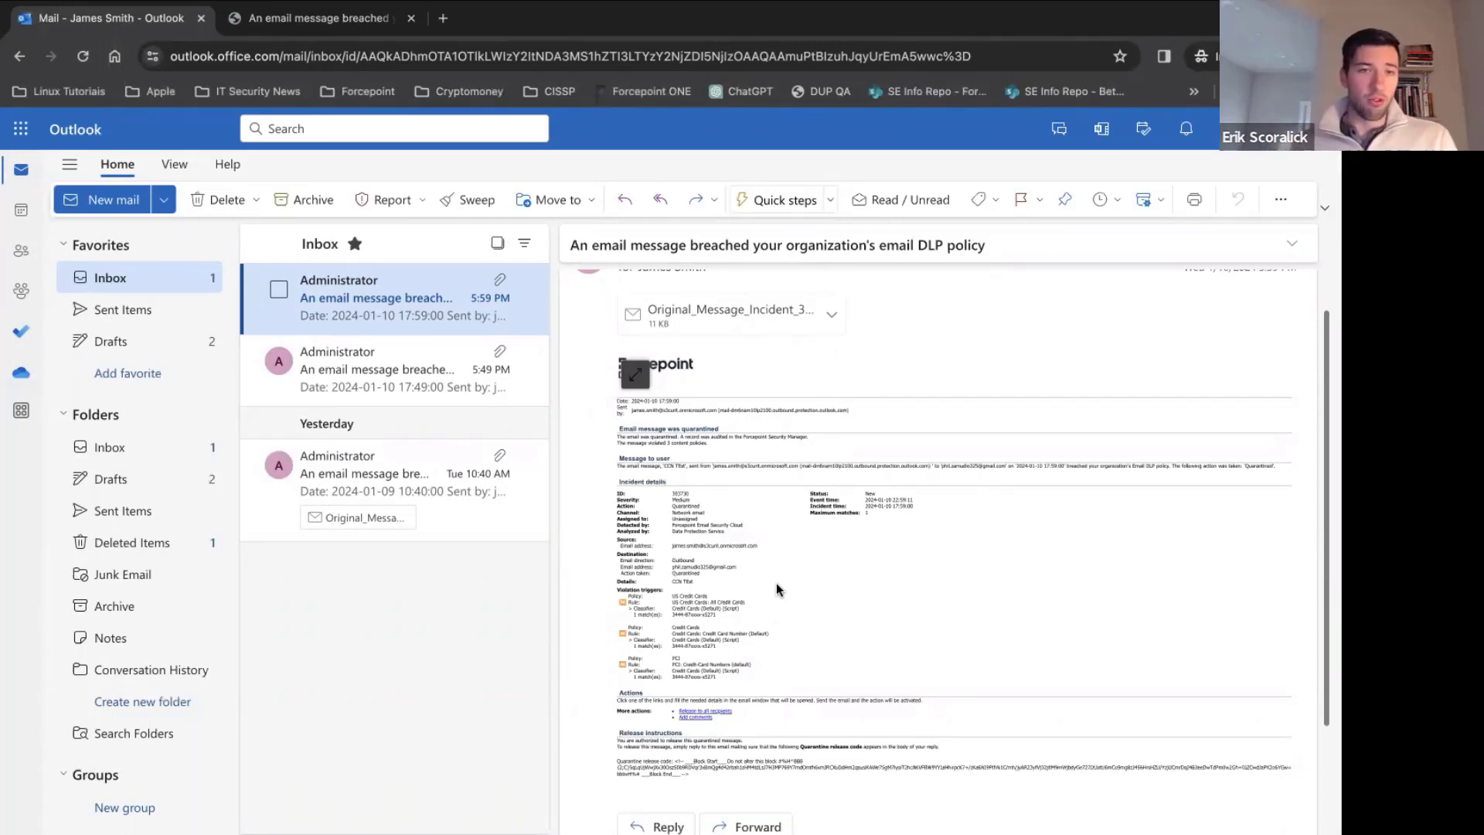
mouse_move(765, 589)
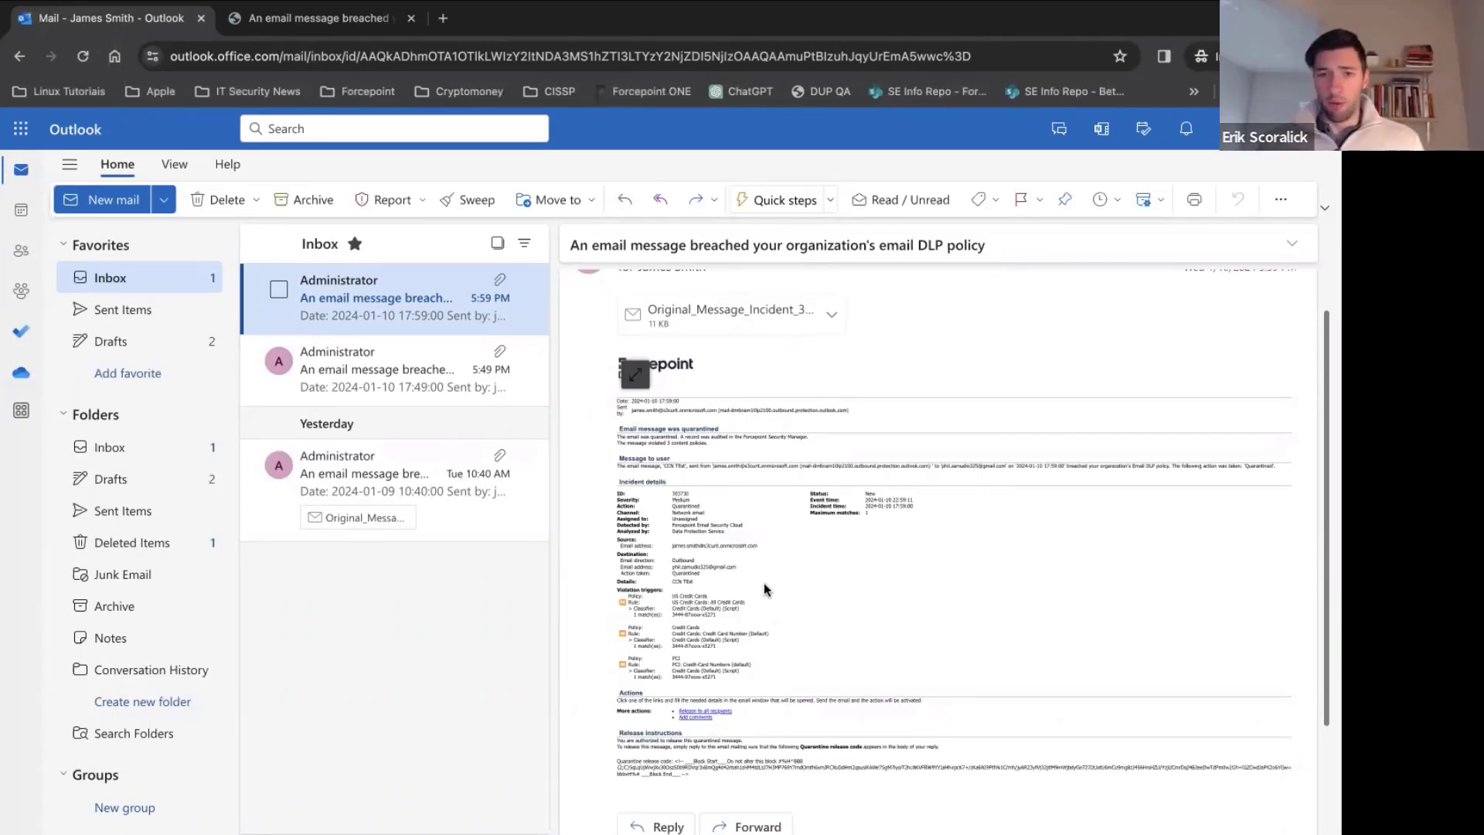